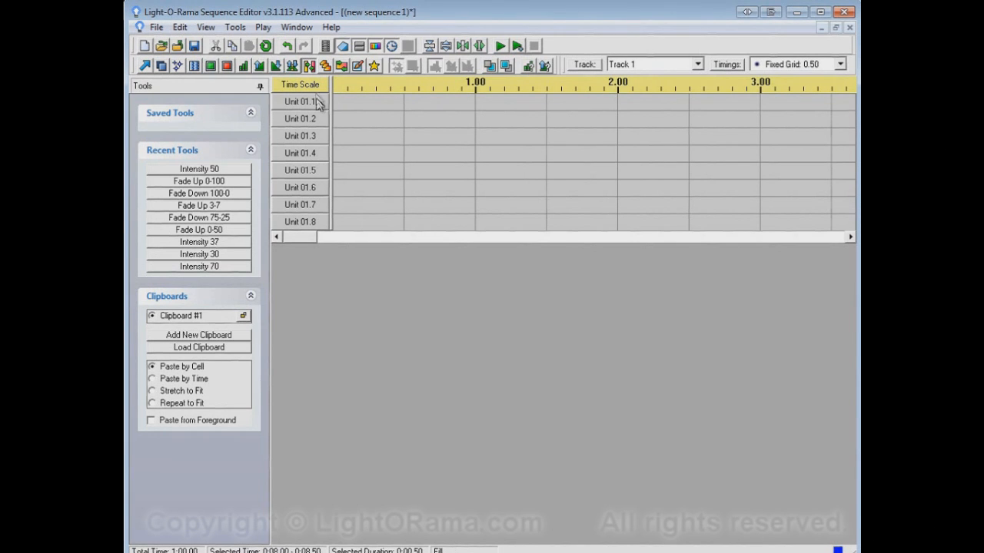
mouse_move(332, 188)
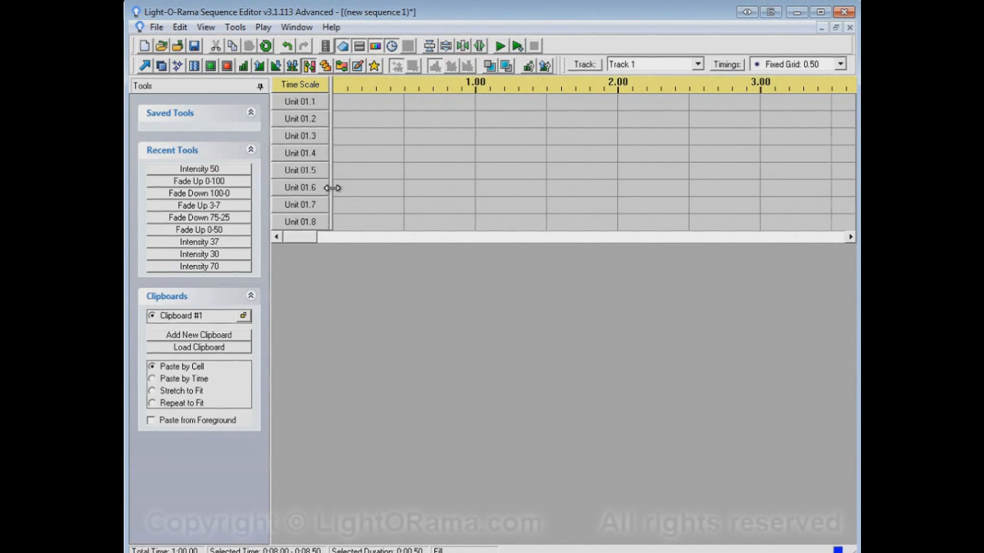
mouse_move(255, 83)
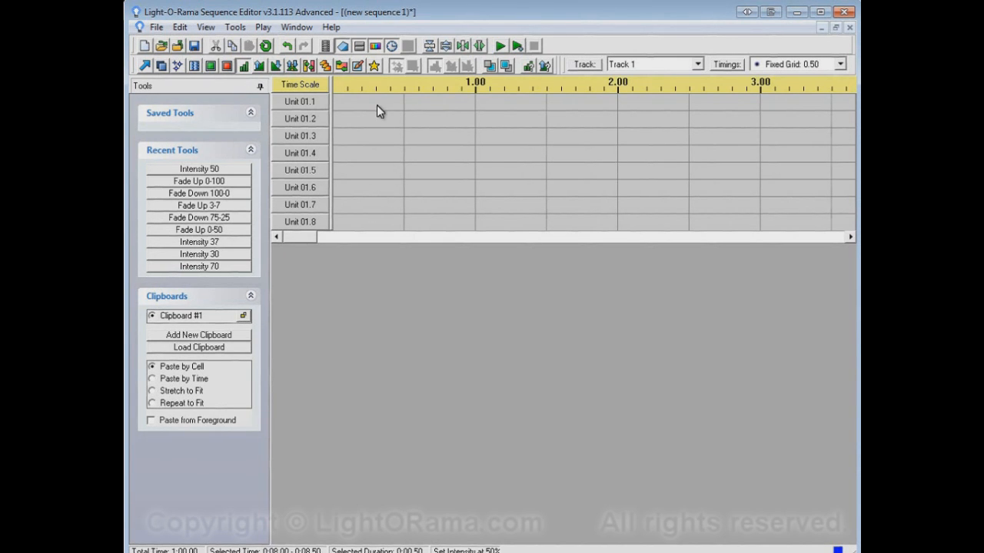
- Apply a 50% intensity event to units 01.1–01.8 for the first 0.50 s
left_click_drag(377, 108, 377, 231)
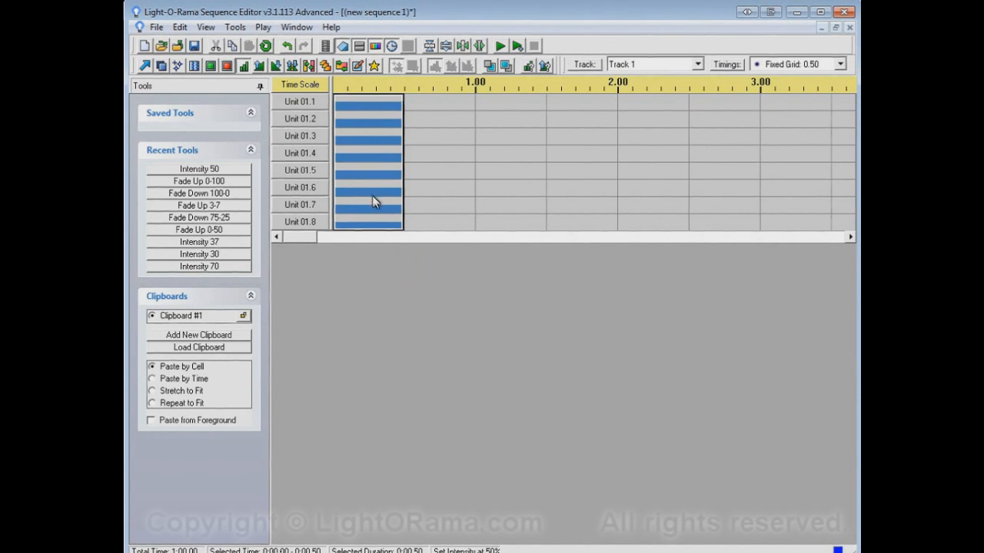
mouse_move(381, 244)
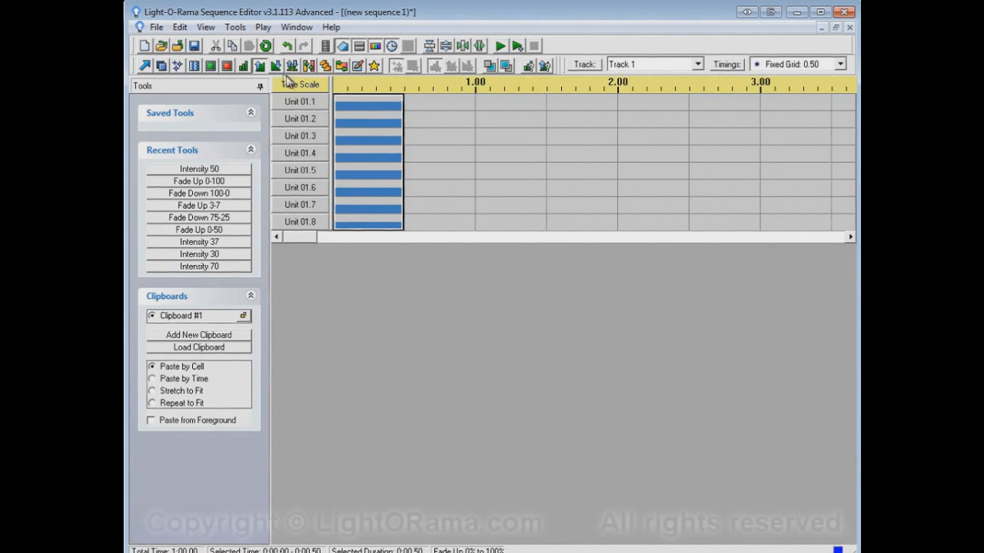
mouse_move(501, 108)
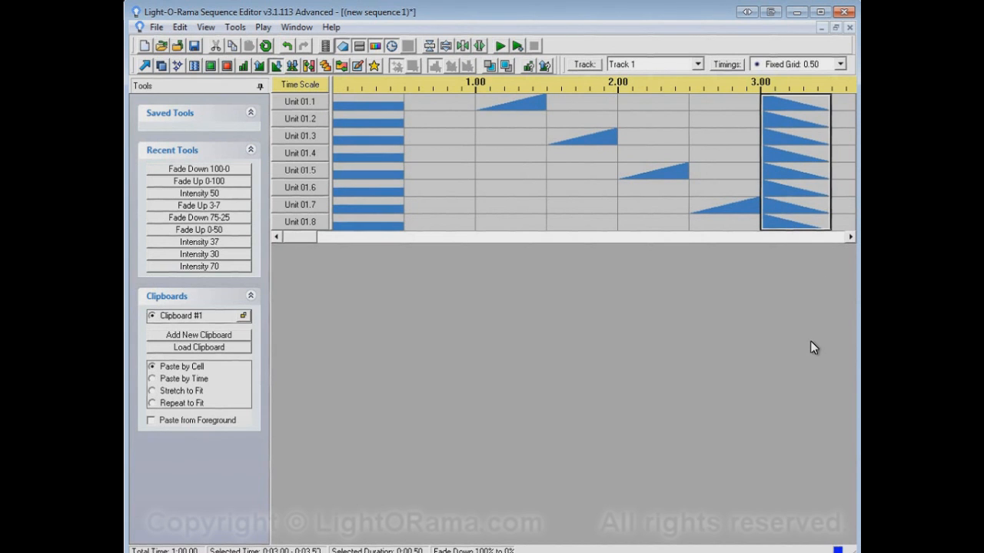
mouse_move(691, 294)
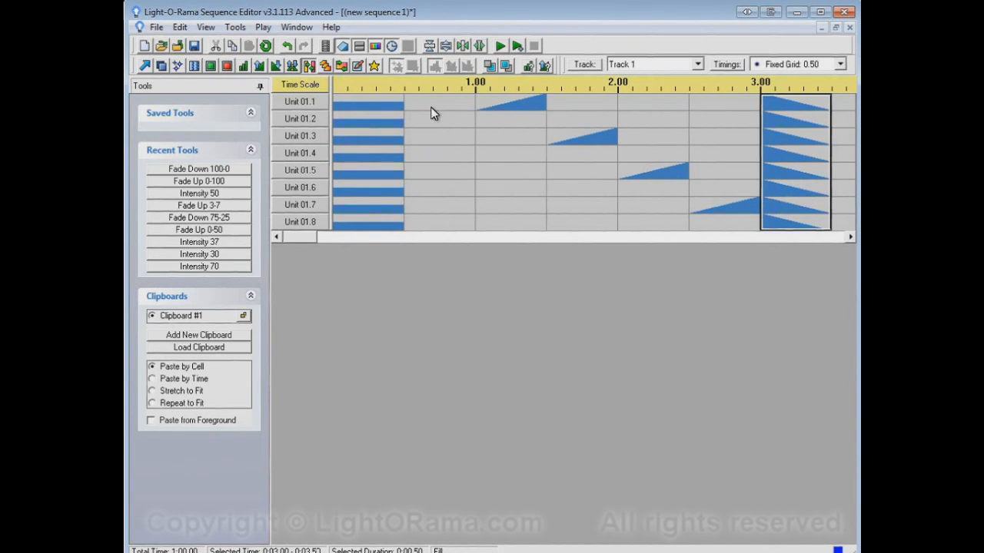
mouse_move(433, 111)
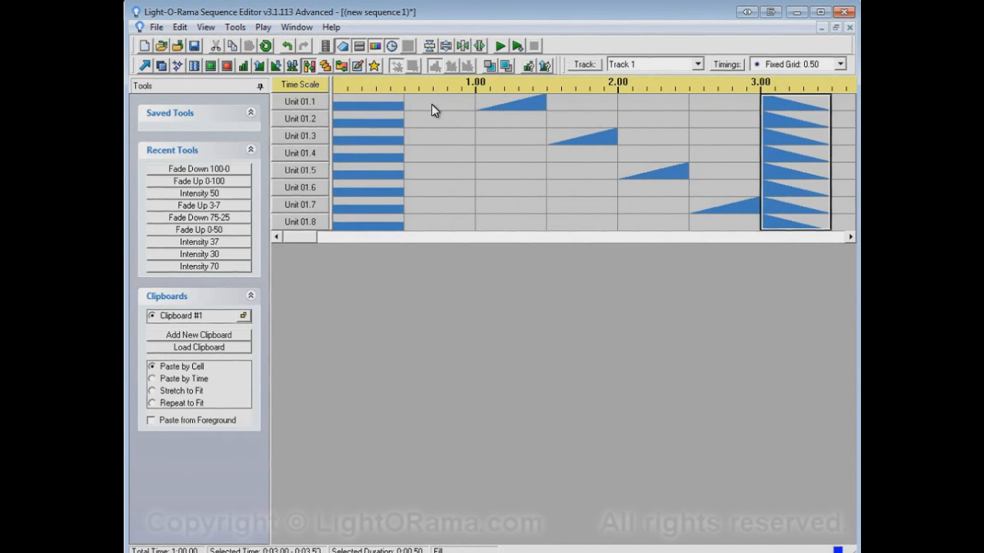
mouse_move(444, 109)
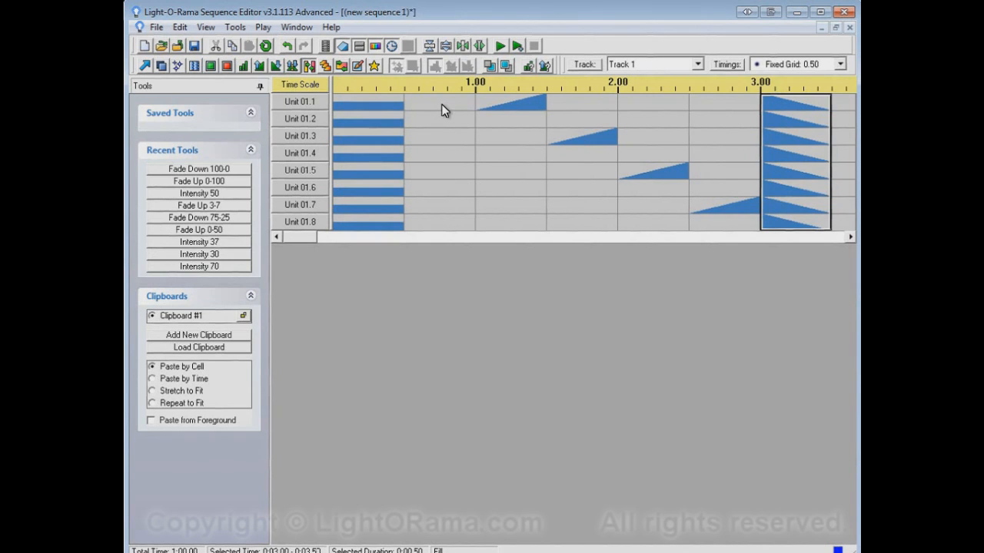
mouse_move(388, 110)
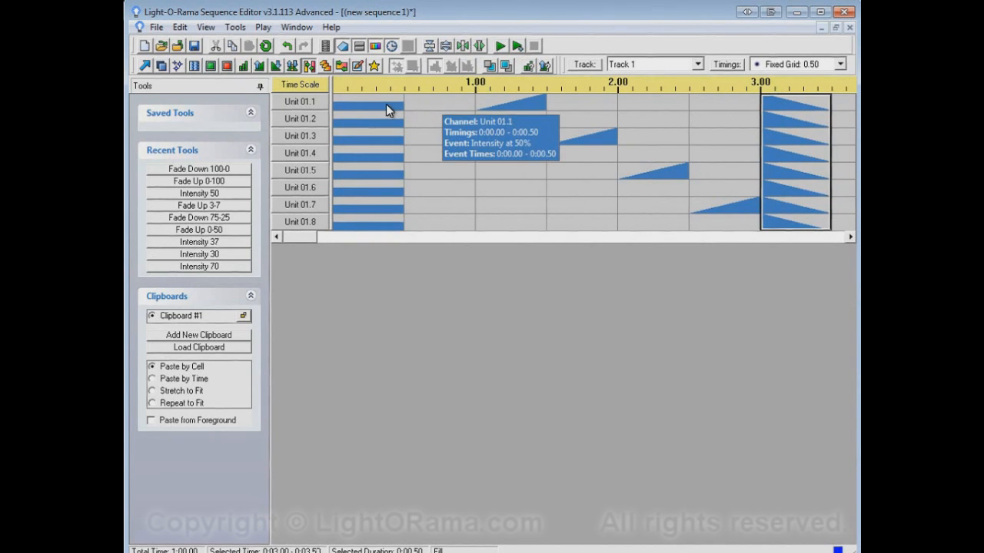
mouse_move(523, 153)
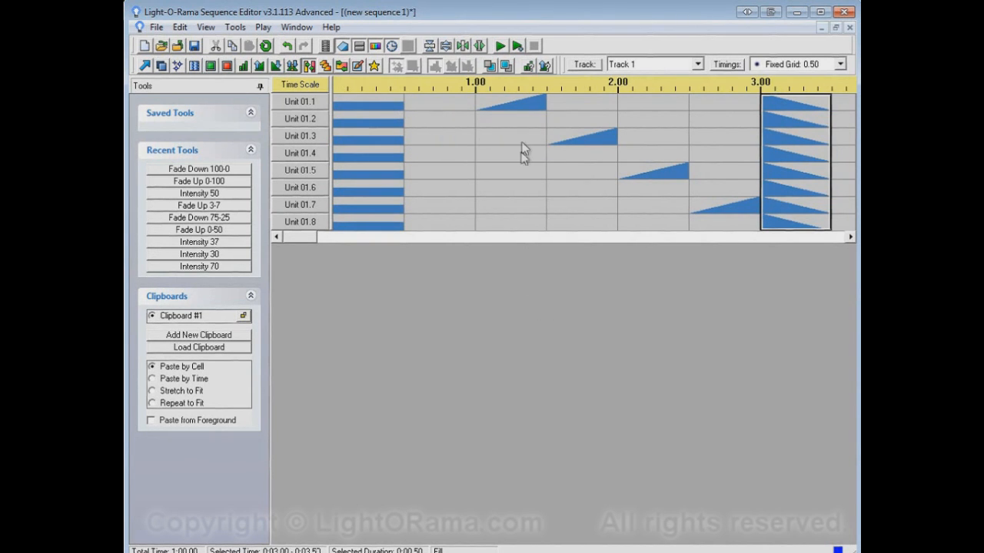
mouse_move(505, 295)
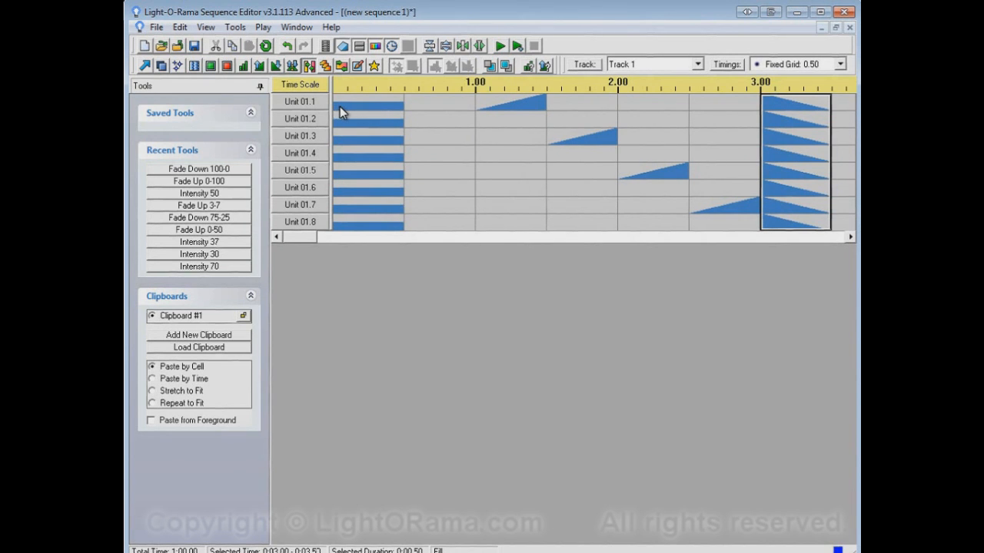
mouse_move(409, 111)
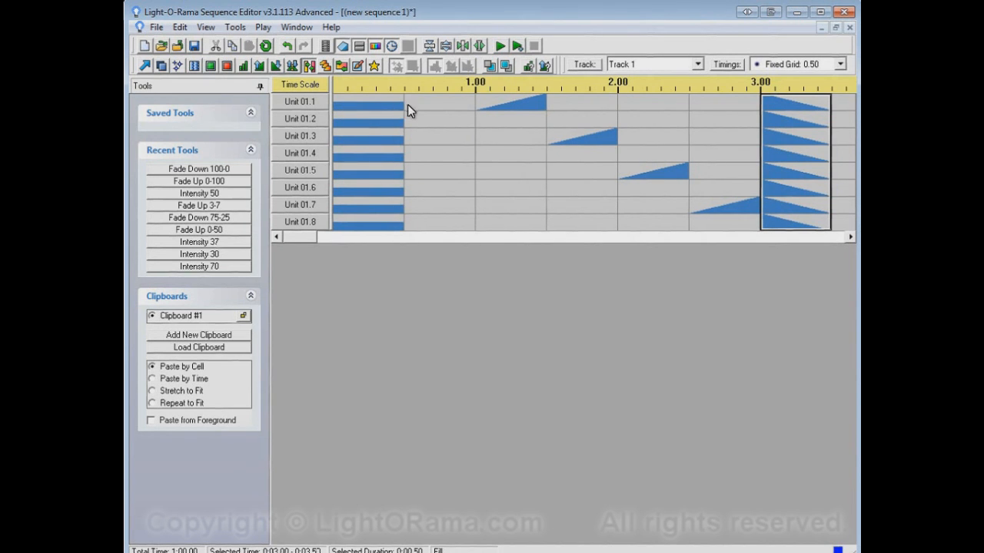
mouse_move(480, 117)
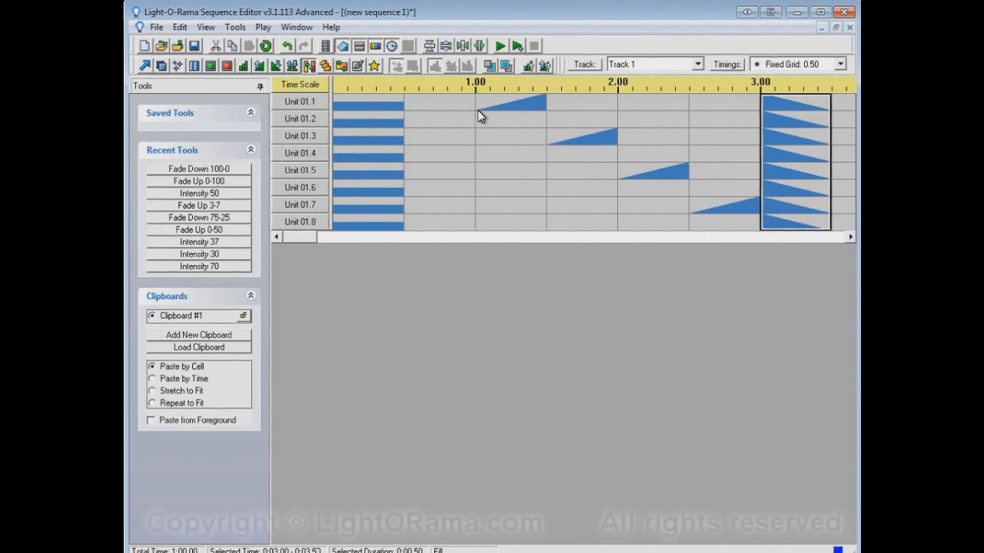
mouse_move(478, 115)
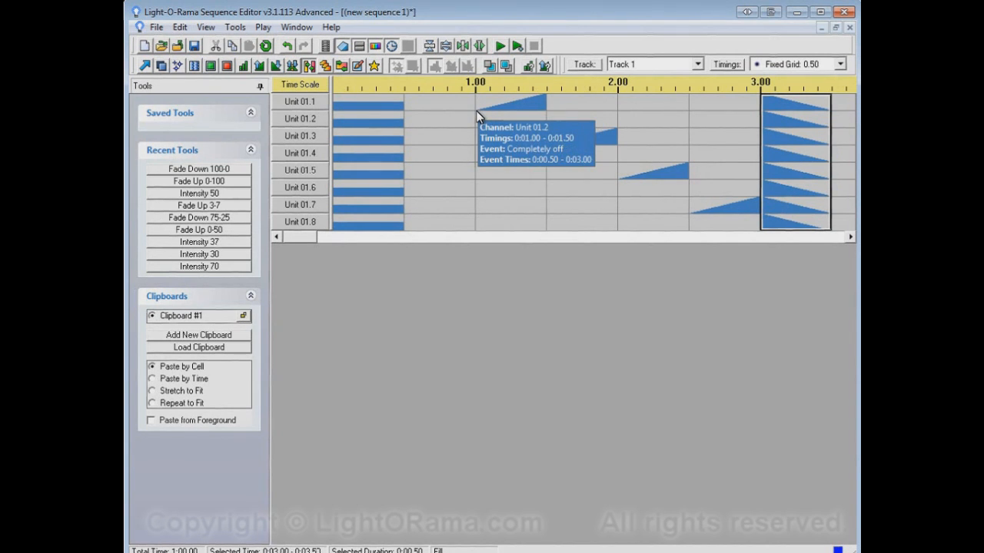
mouse_move(421, 134)
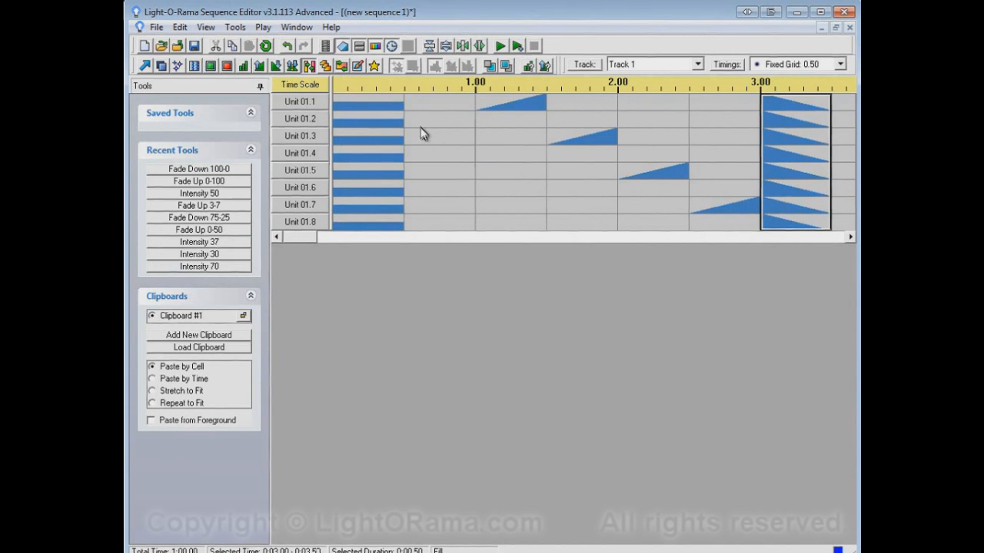
mouse_move(407, 128)
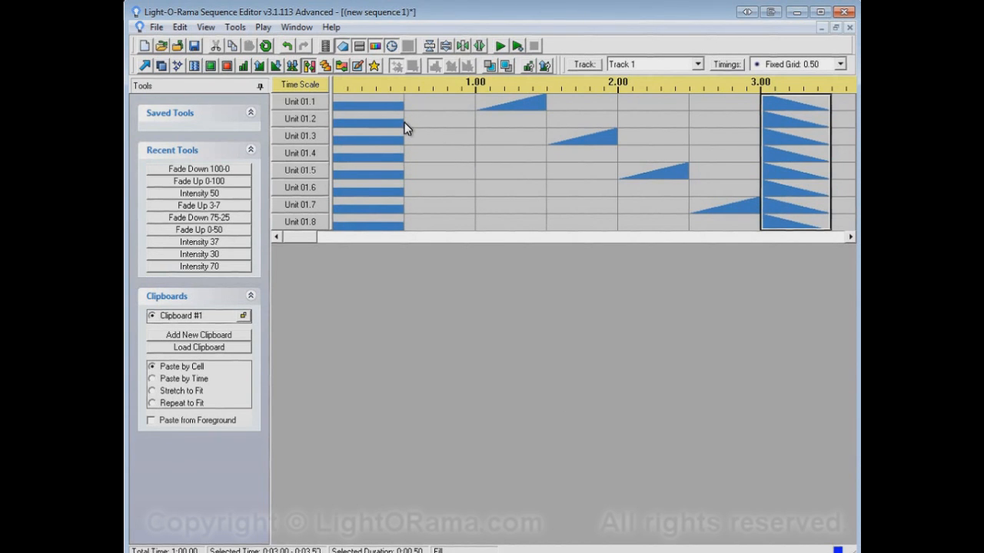
mouse_move(765, 120)
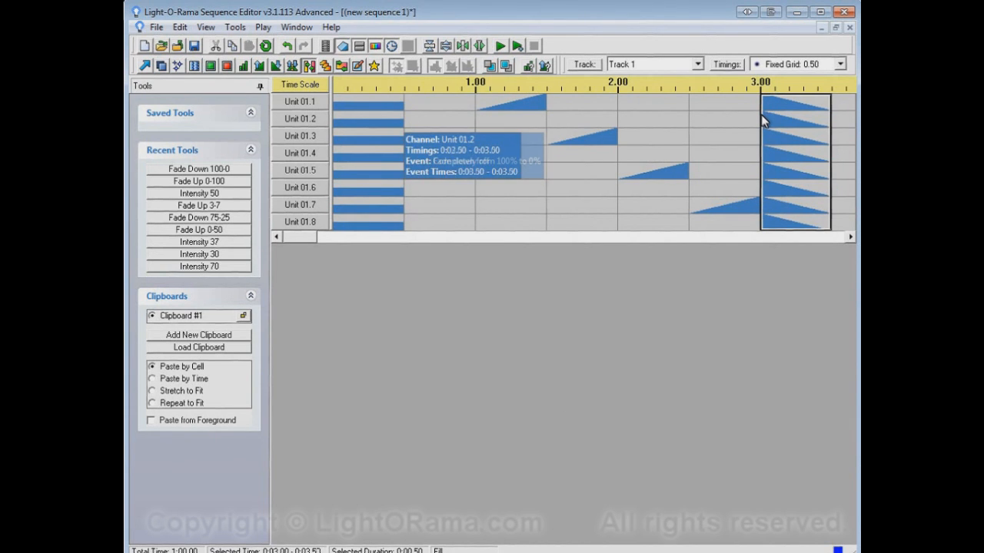
mouse_move(630, 452)
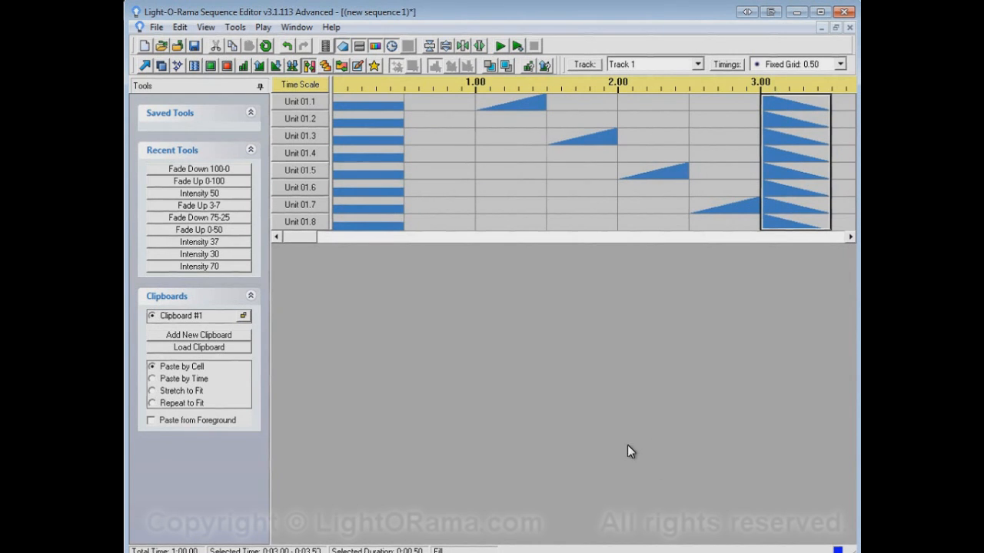
mouse_move(607, 444)
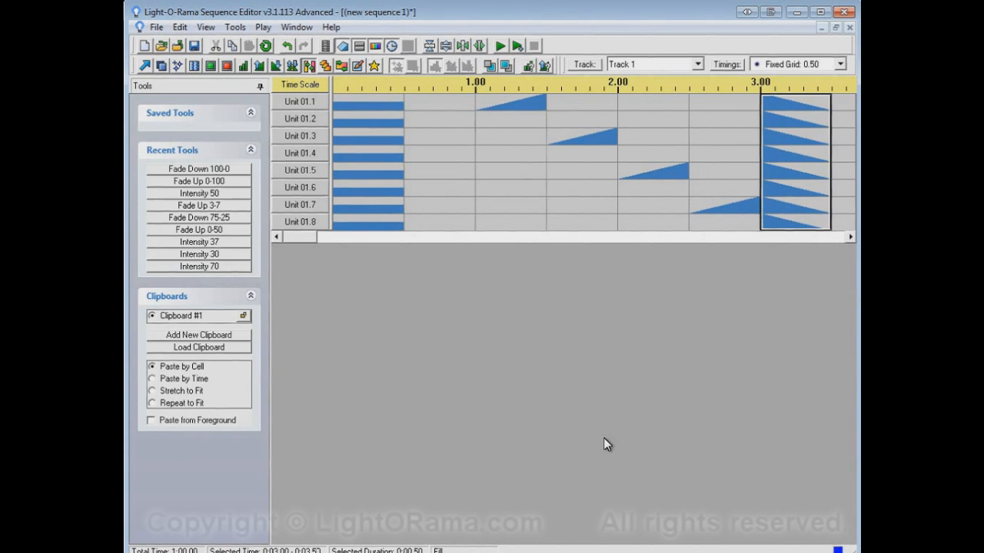
mouse_move(449, 110)
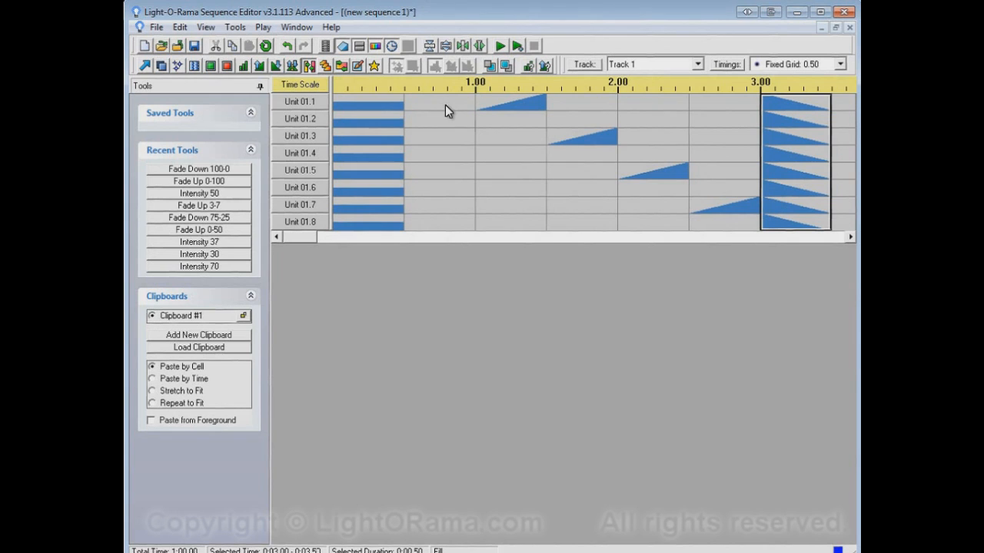
mouse_move(415, 108)
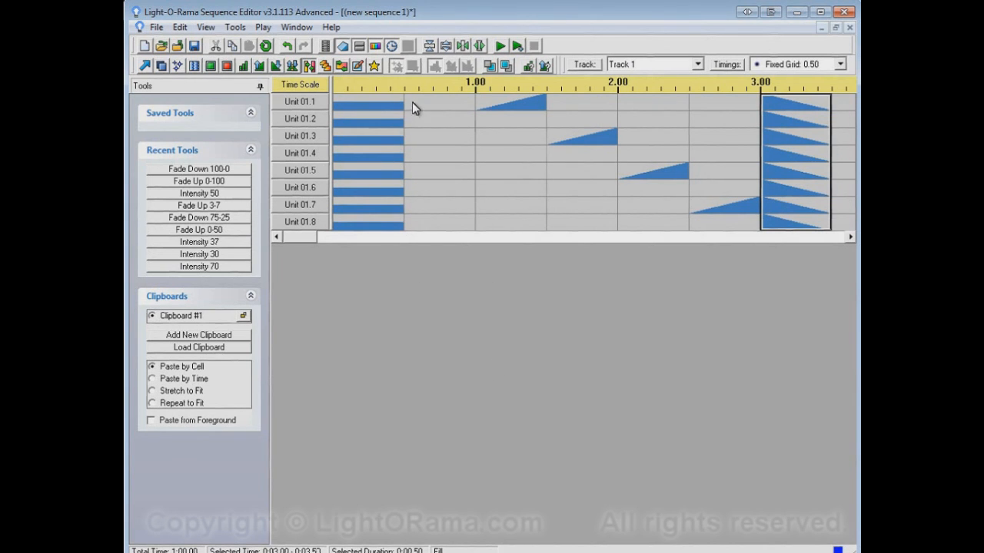
mouse_move(480, 119)
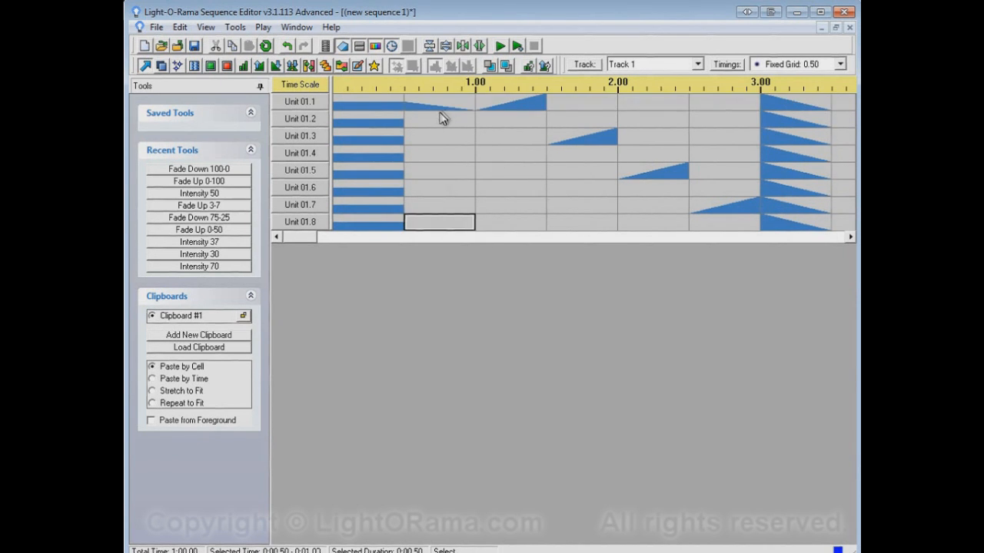
mouse_move(407, 106)
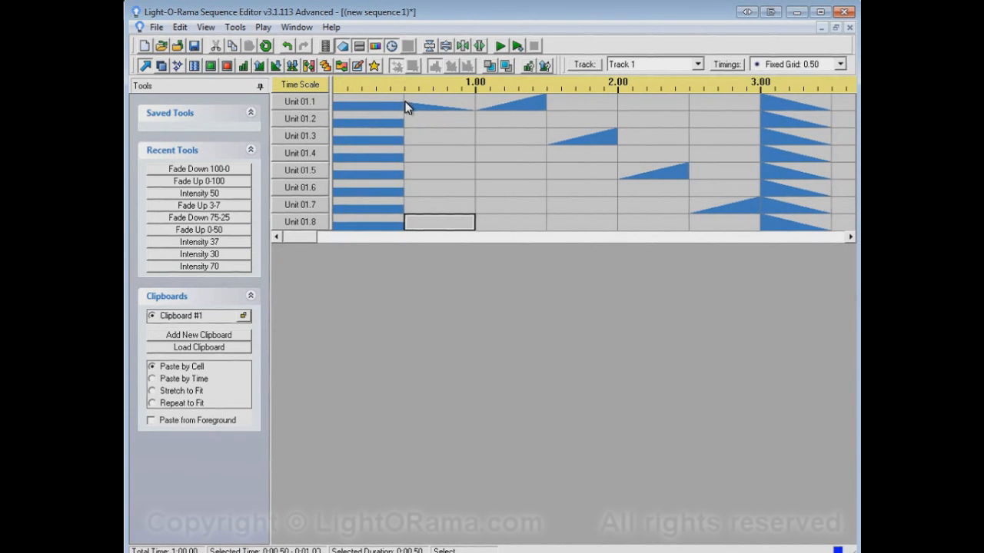
mouse_move(473, 117)
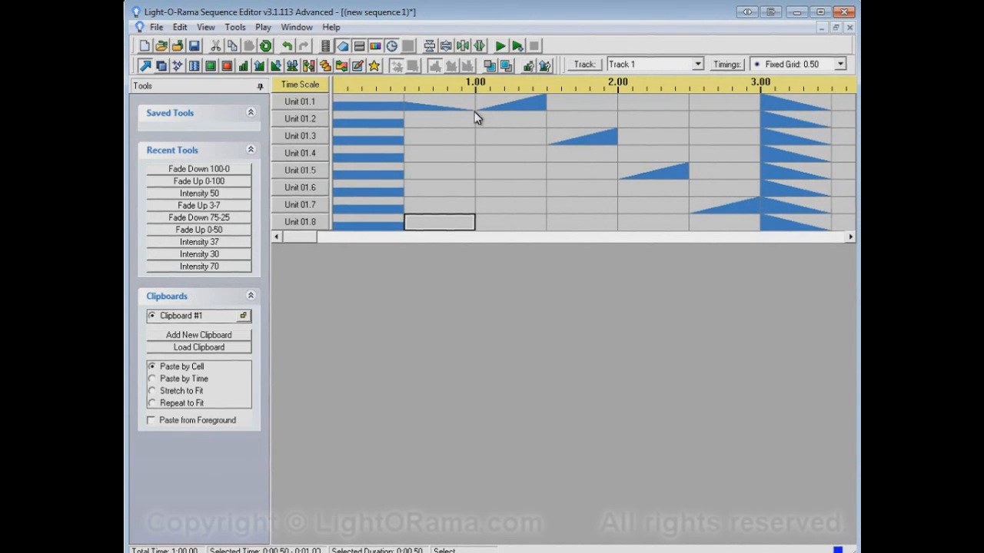
mouse_move(443, 126)
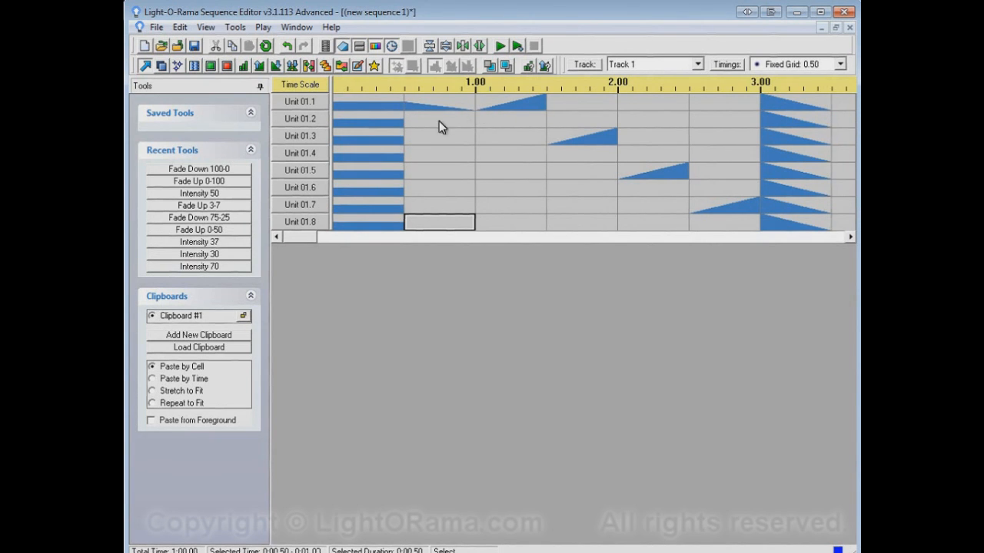
mouse_move(721, 123)
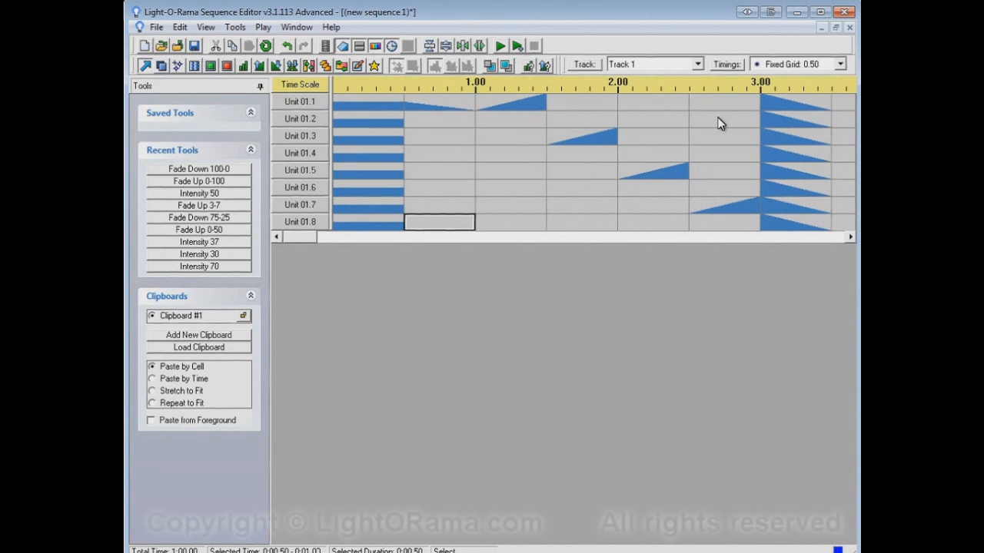
mouse_move(408, 126)
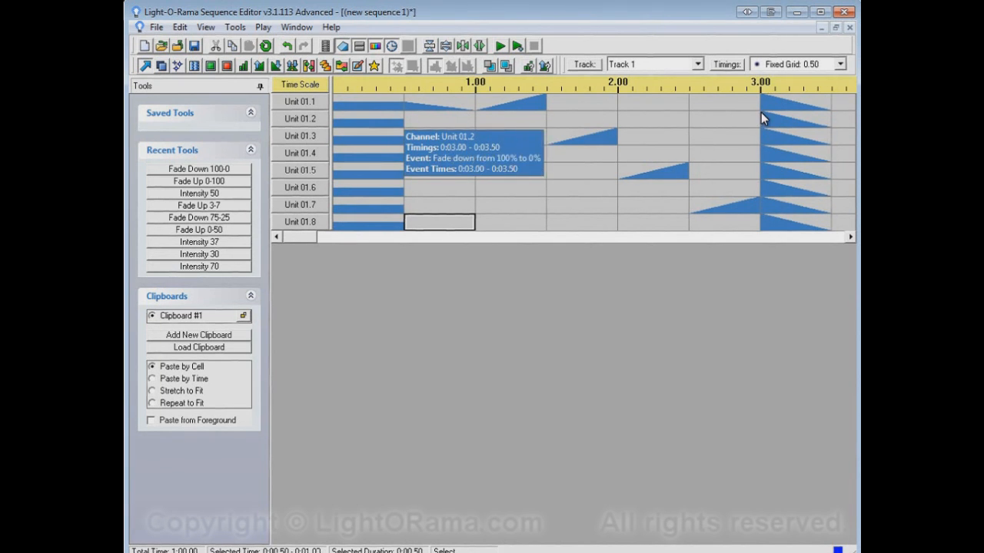
- Activate the Fill tool on the toolbar
left_click(309, 65)
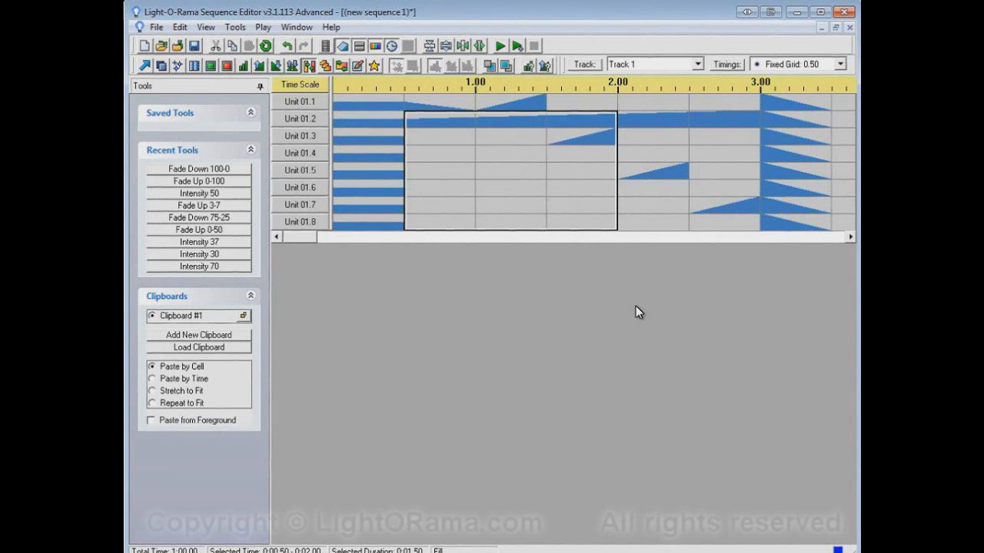
mouse_move(642, 311)
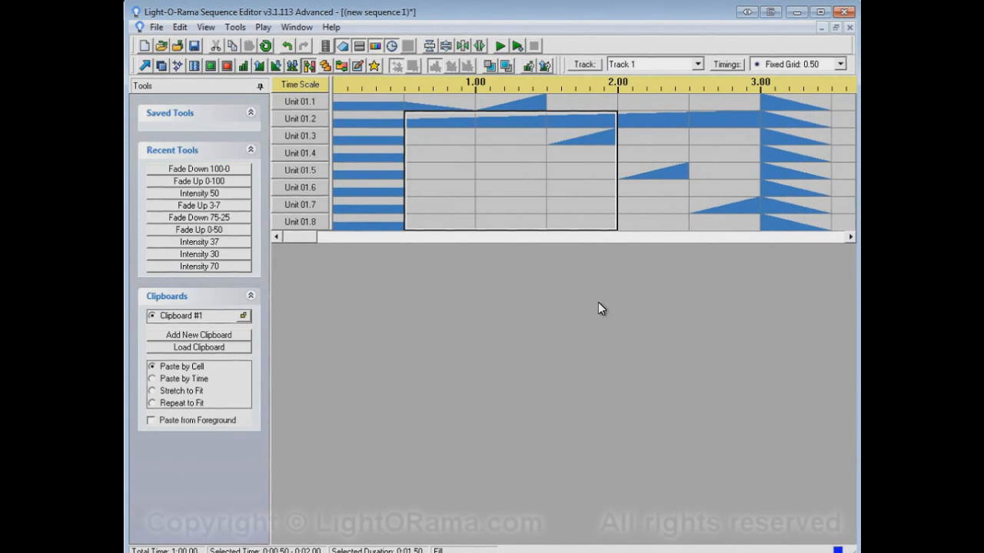
mouse_move(563, 267)
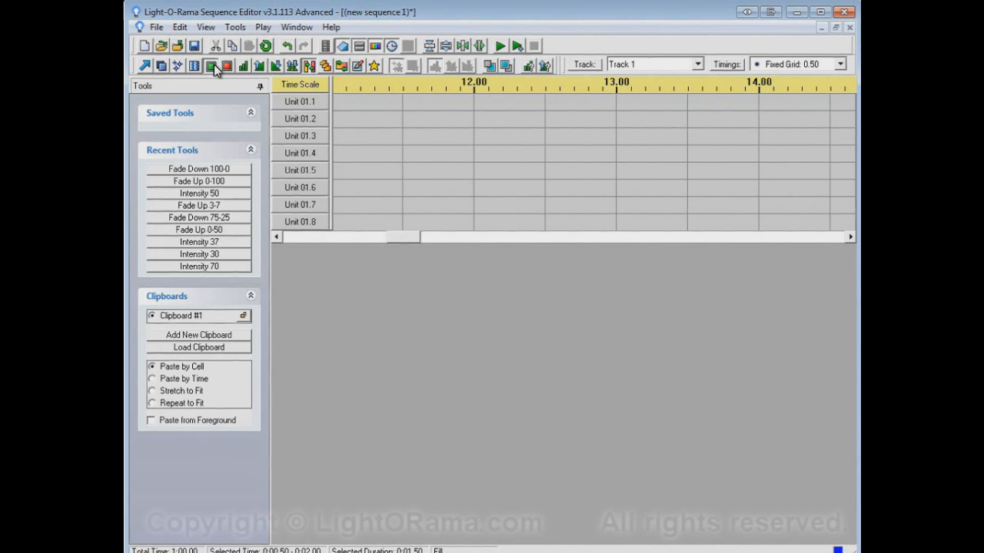
- Turn units 01.2–01.4 fully on from 11.50 to 13.00 with the Turn On tool
left_click(212, 65)
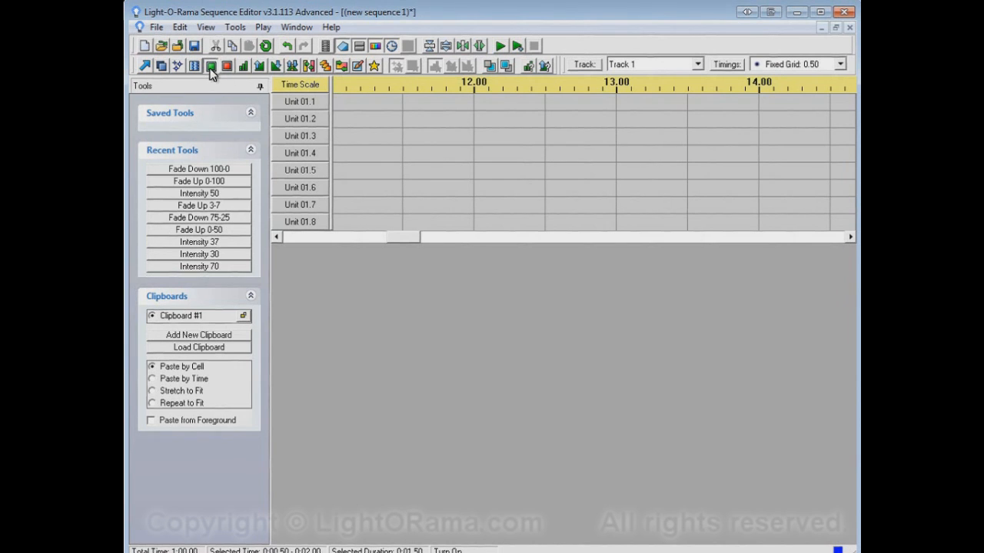
left_click(418, 120)
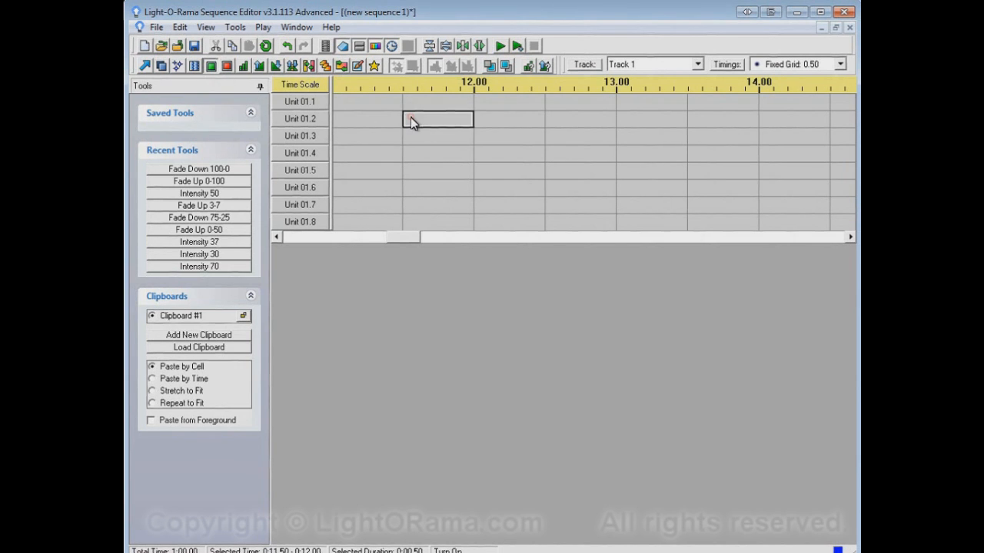
left_click_drag(415, 123, 508, 170)
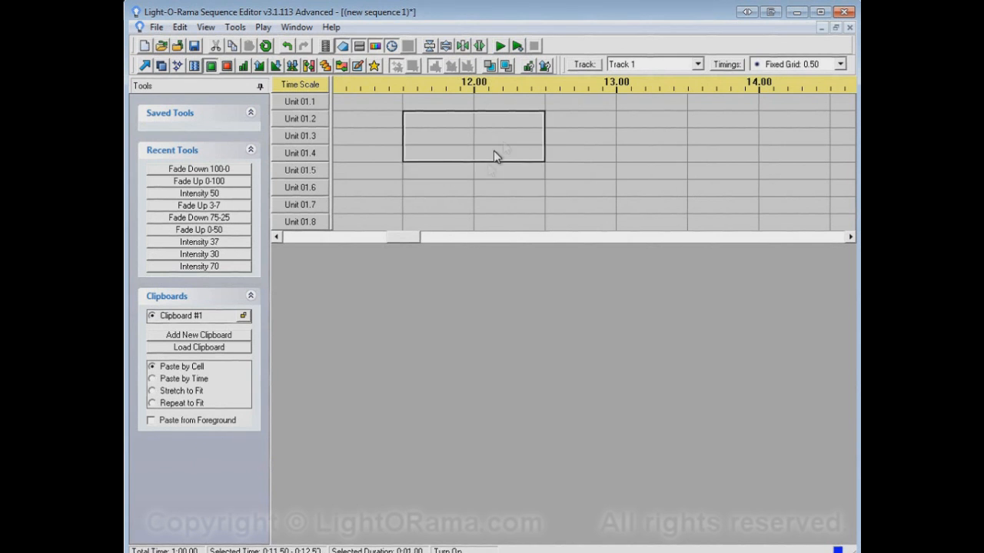
left_click_drag(495, 157, 629, 197)
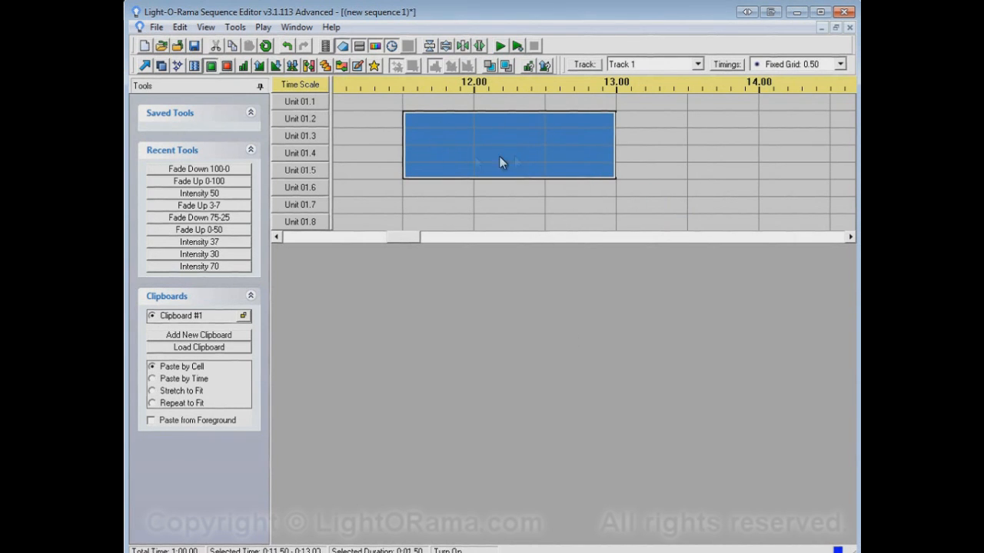
- Apply a 50% intensity block from 12.50 to 14.00 over the units, overlapping the on block
left_click(246, 66)
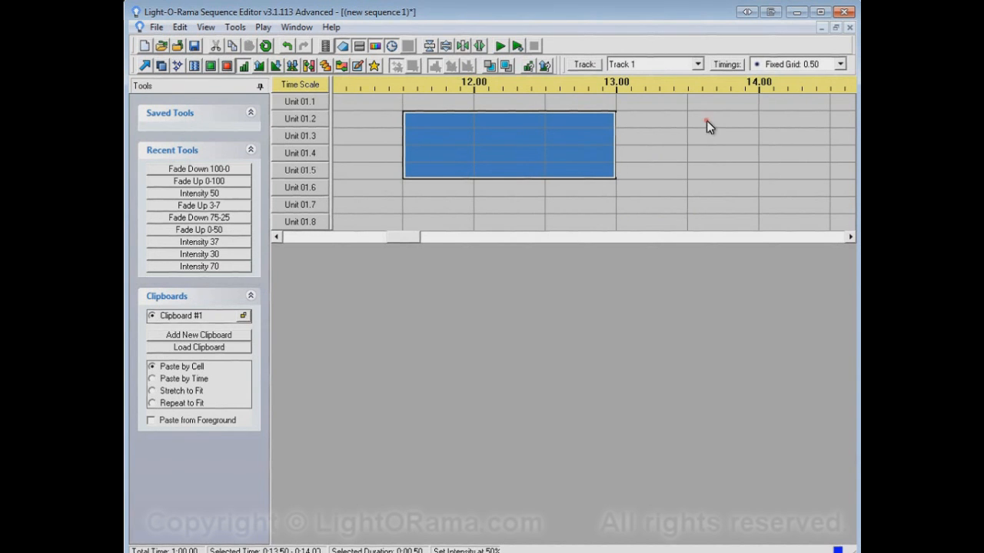
left_click_drag(707, 126, 614, 190)
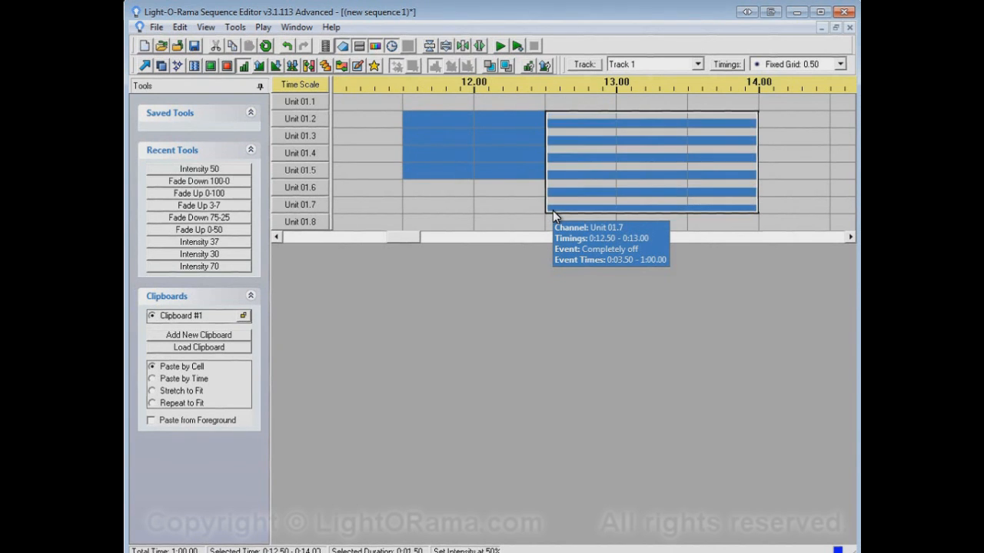
mouse_move(621, 289)
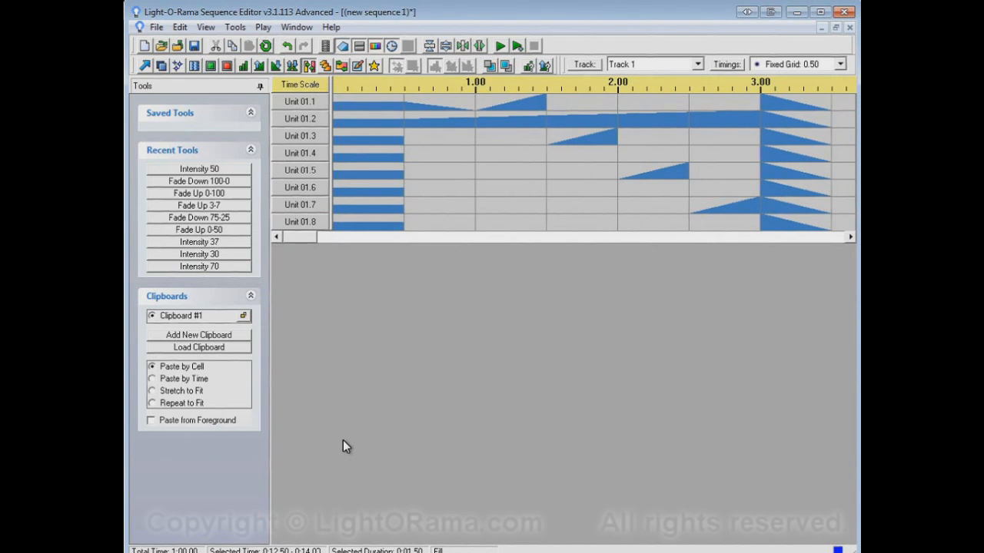
mouse_move(362, 475)
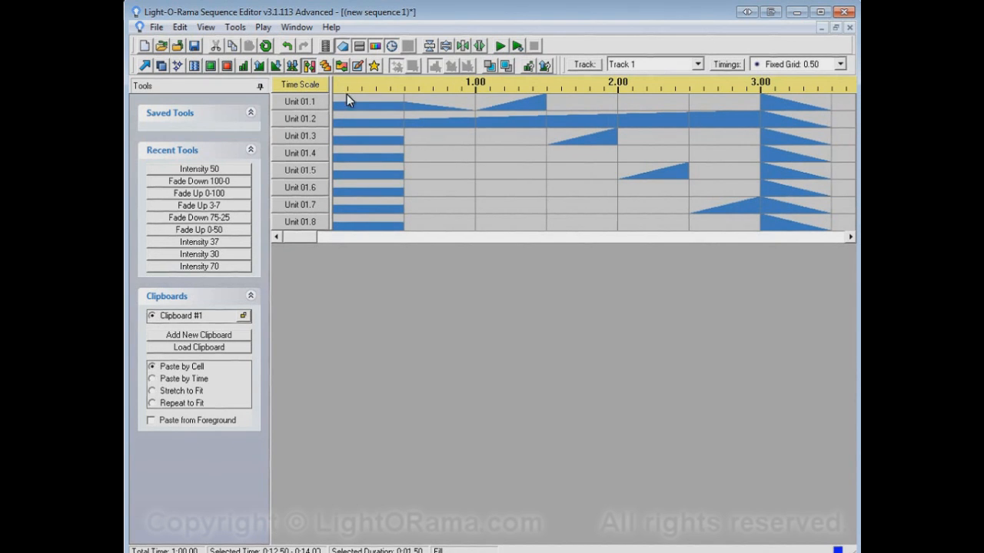
mouse_move(453, 150)
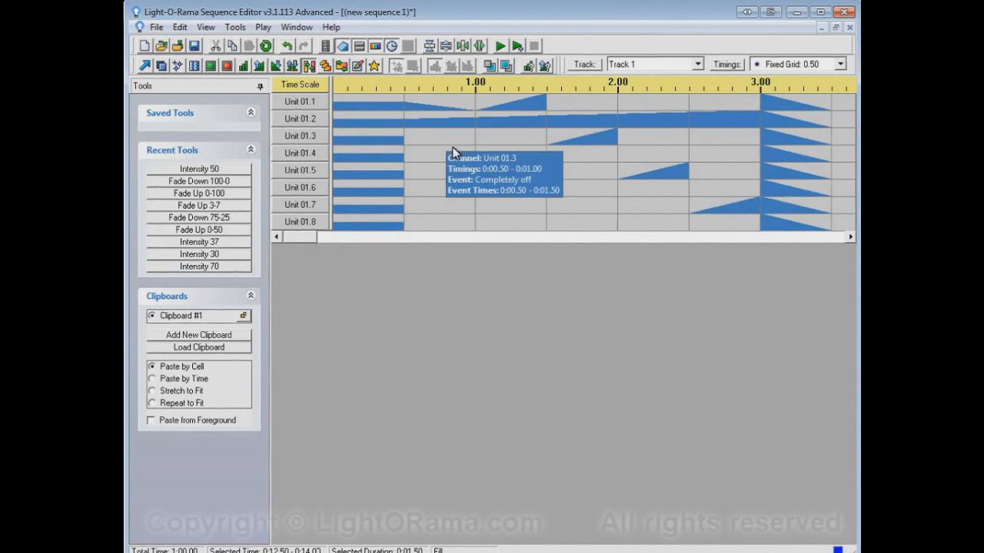
mouse_move(643, 237)
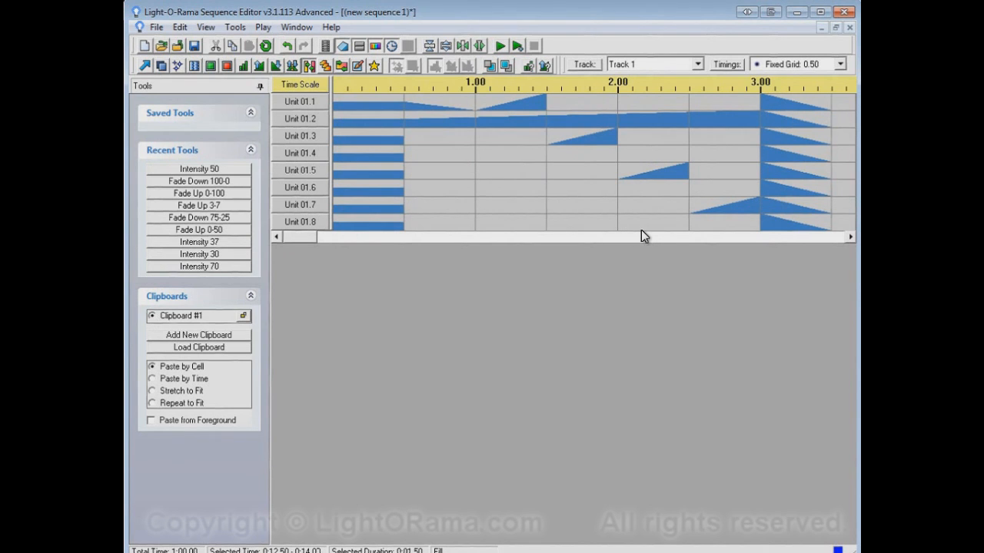
mouse_move(721, 180)
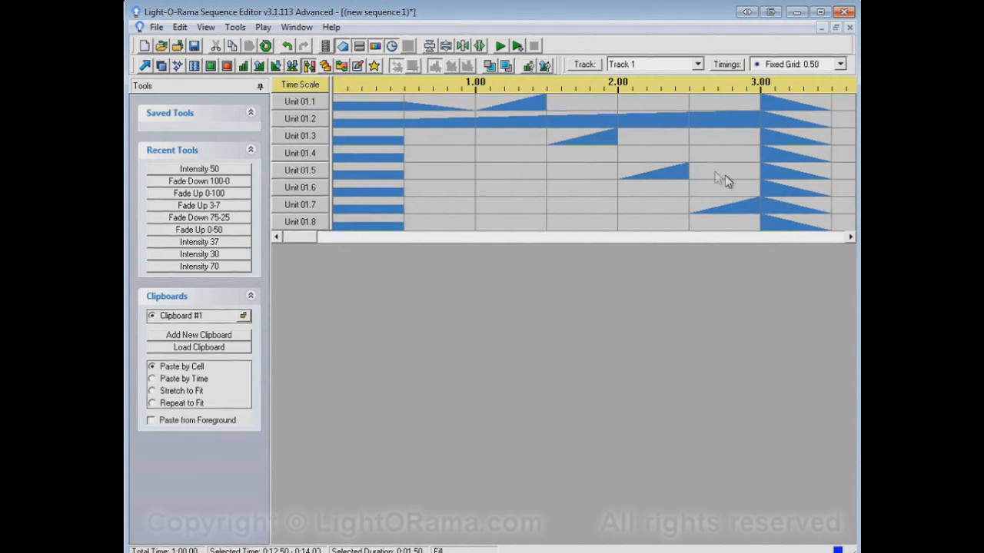
mouse_move(706, 179)
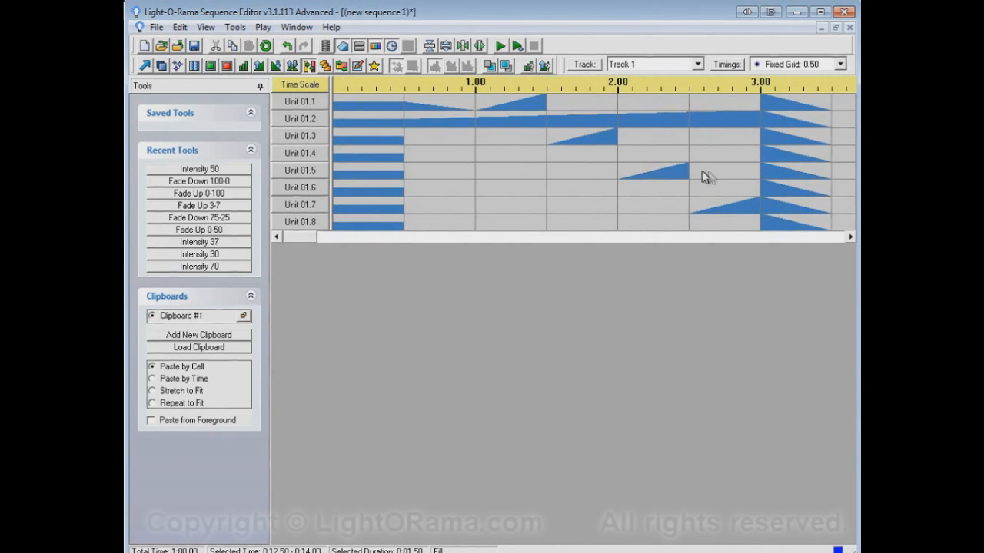
mouse_move(650, 137)
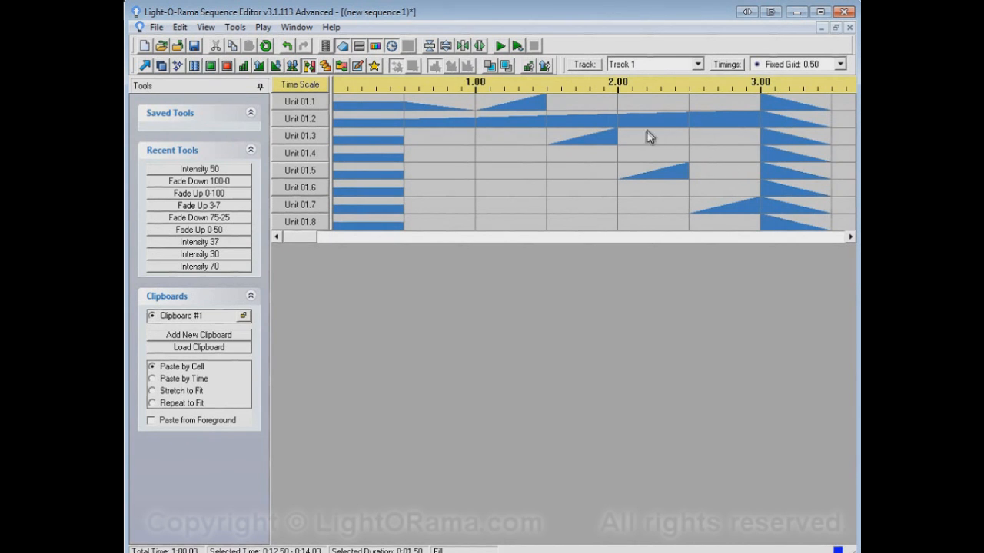
mouse_move(532, 304)
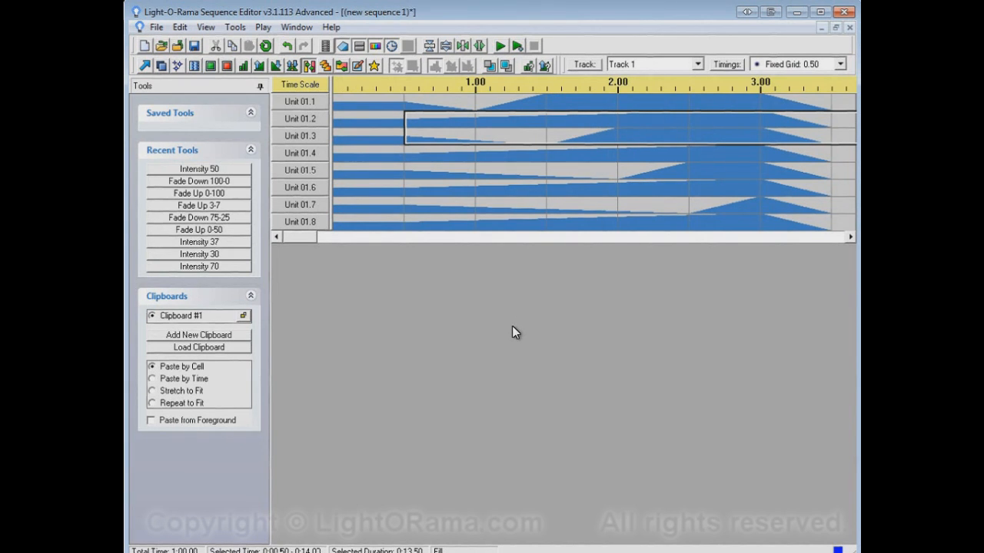
mouse_move(577, 255)
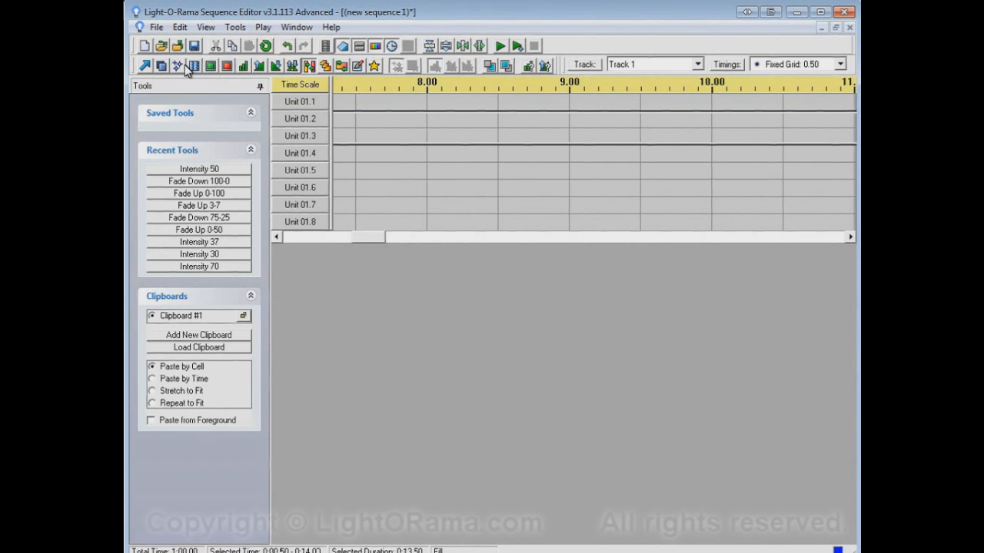
- Place a twinkle block on units 01.2–01.4 near 7.50–8.00 and a fade-up ramp on another unit row
left_click(179, 65)
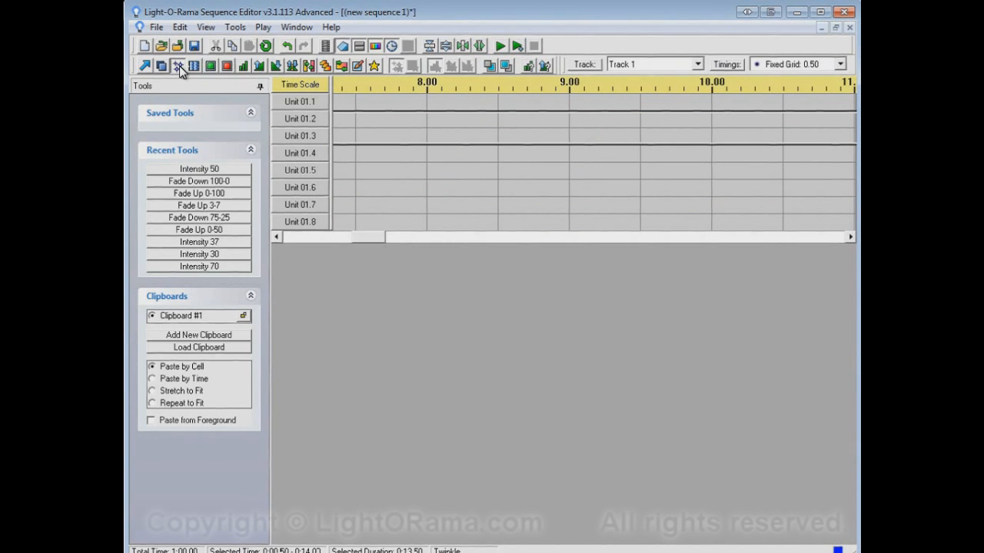
left_click_drag(354, 111, 427, 161)
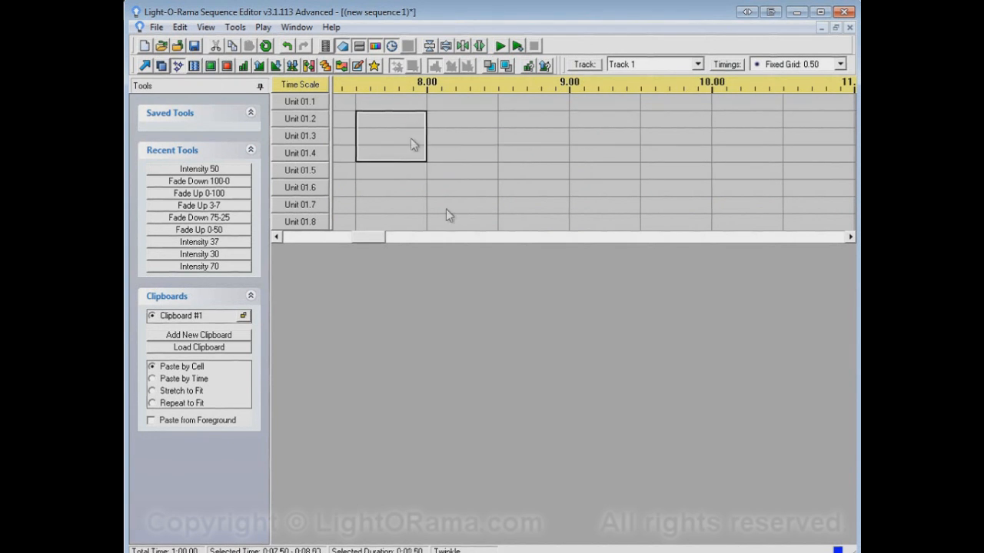
left_click_drag(390, 137, 390, 206)
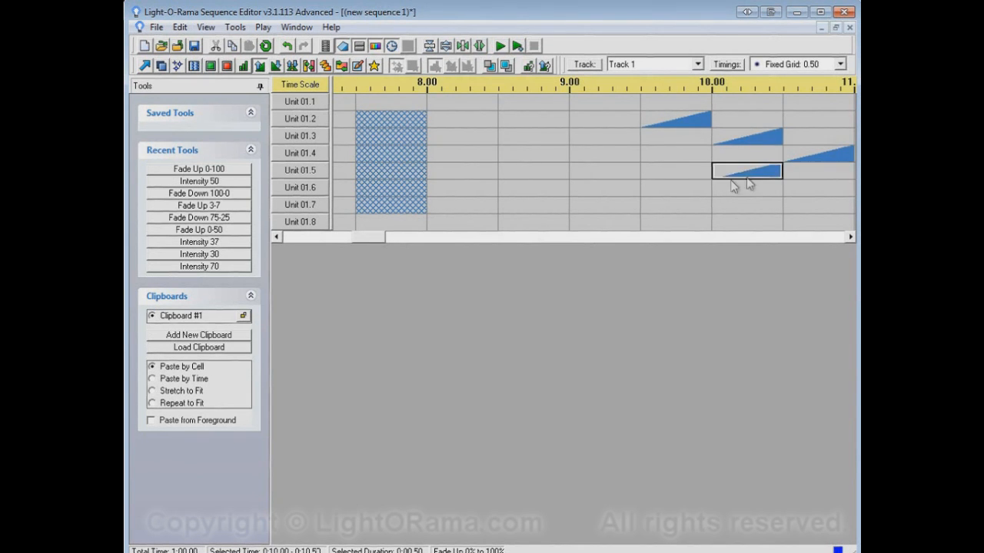
left_click(603, 206)
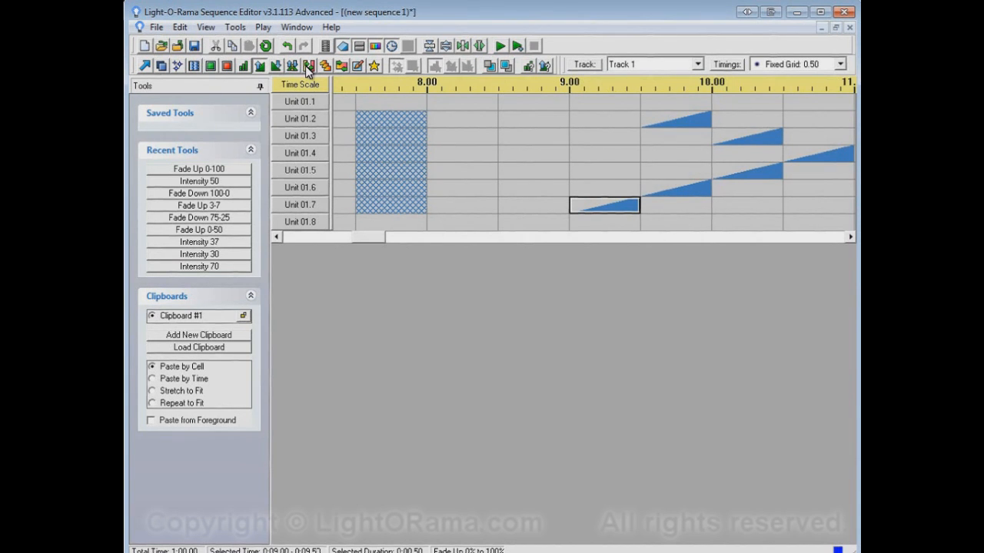
- Activate the Fill tool to bridge the twinkle block and later fade-ups with 100%-to-0% twinkle fades
left_click(308, 64)
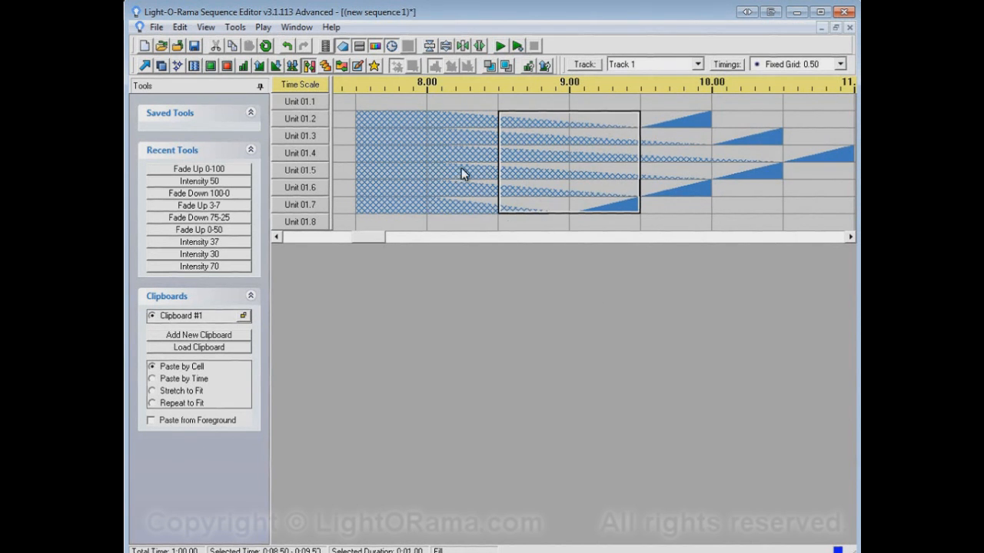
mouse_move(429, 117)
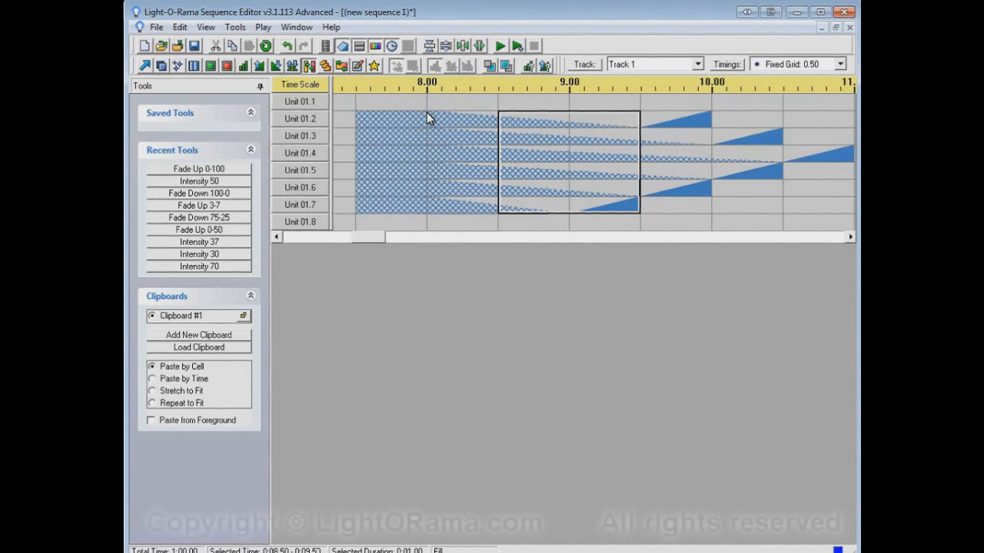
mouse_move(429, 115)
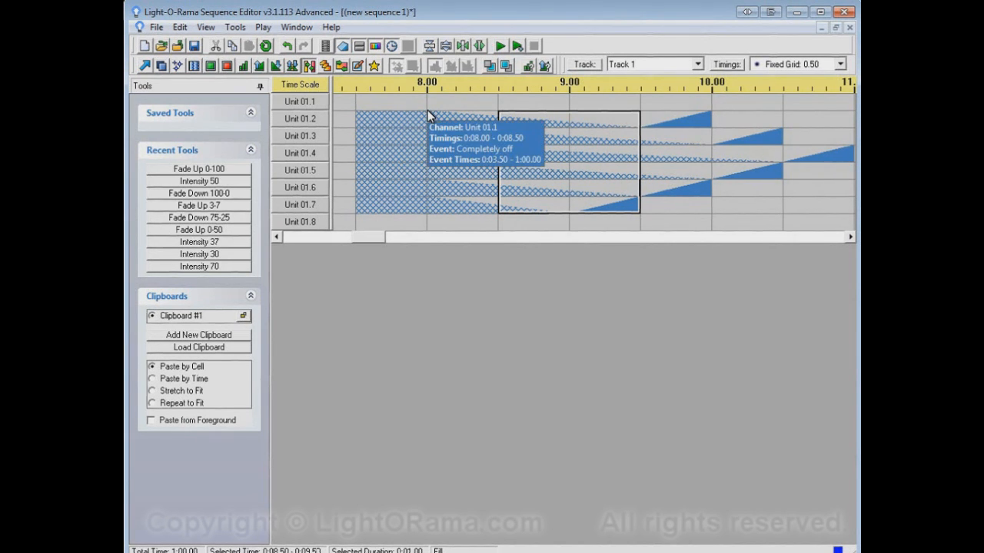
mouse_move(627, 132)
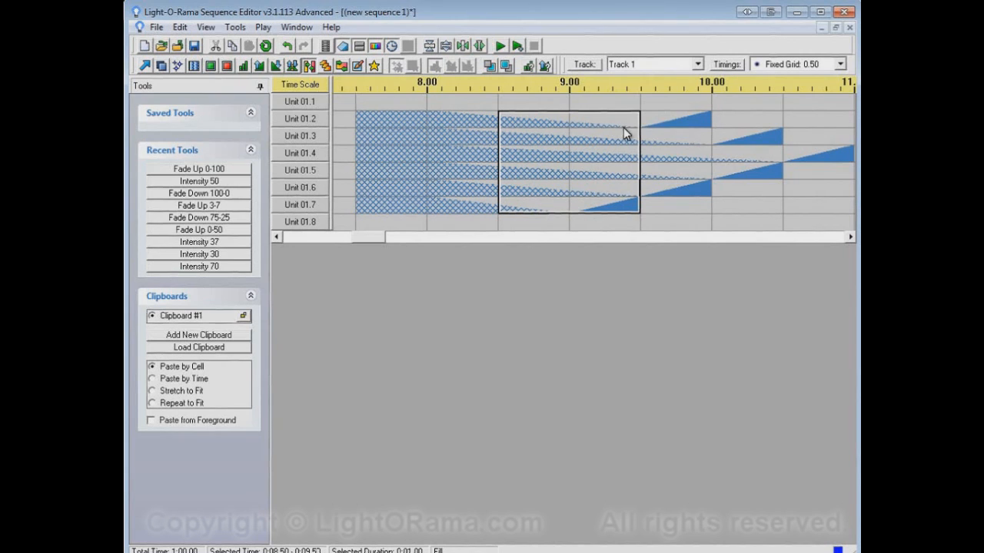
mouse_move(602, 137)
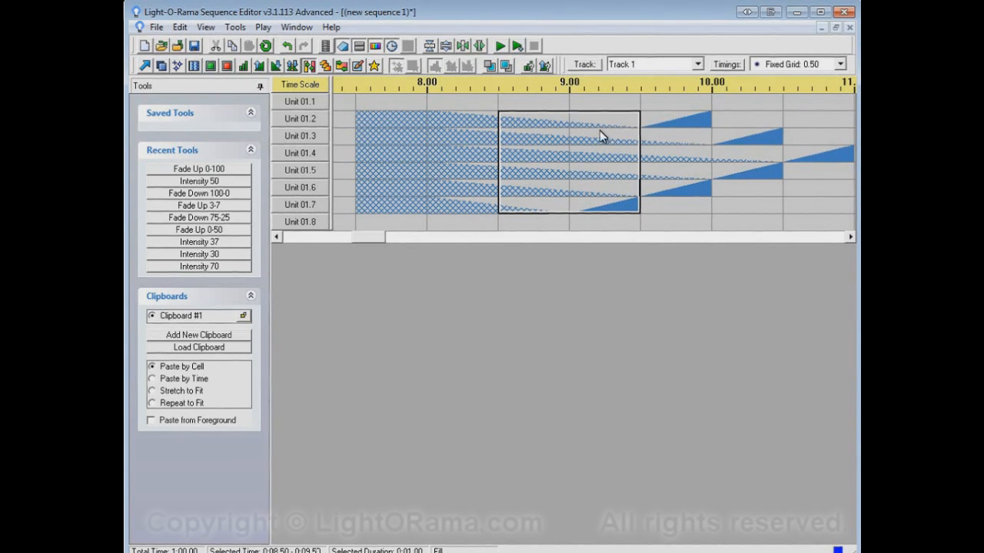
mouse_move(431, 120)
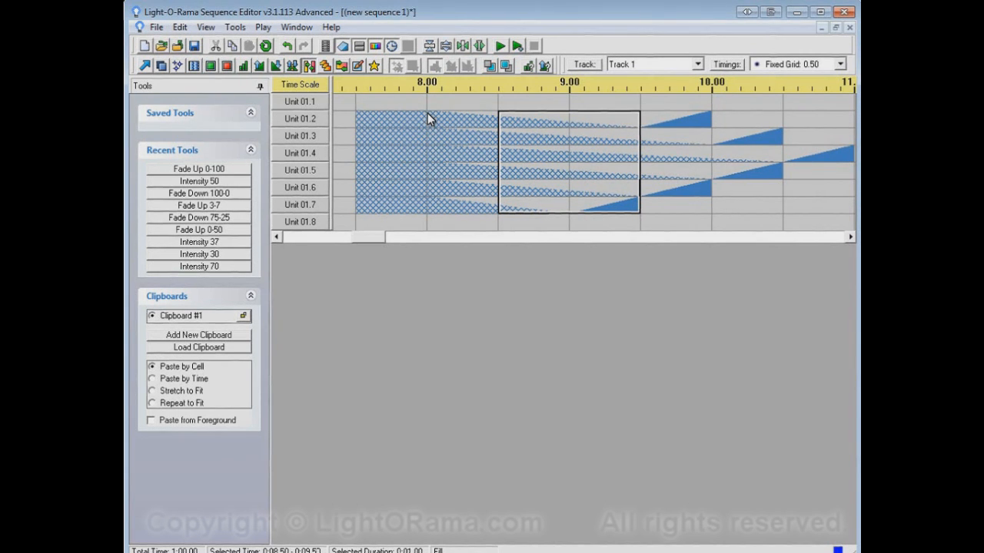
mouse_move(645, 135)
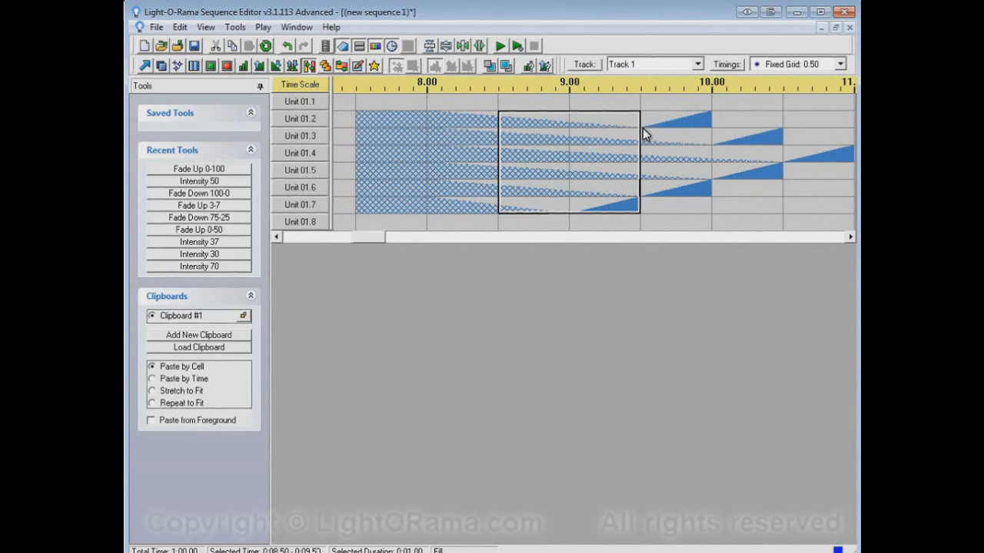
mouse_move(621, 148)
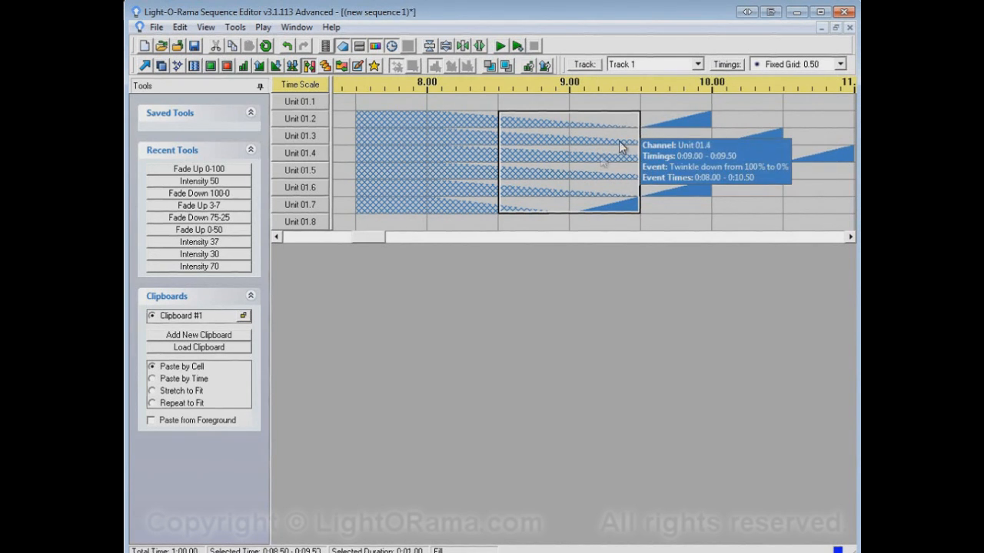
mouse_move(387, 101)
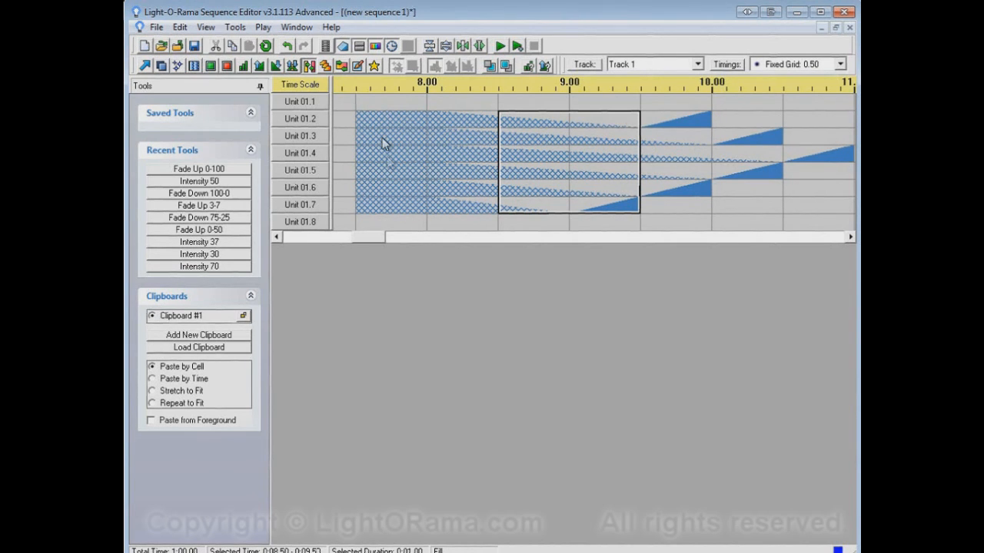
mouse_move(351, 135)
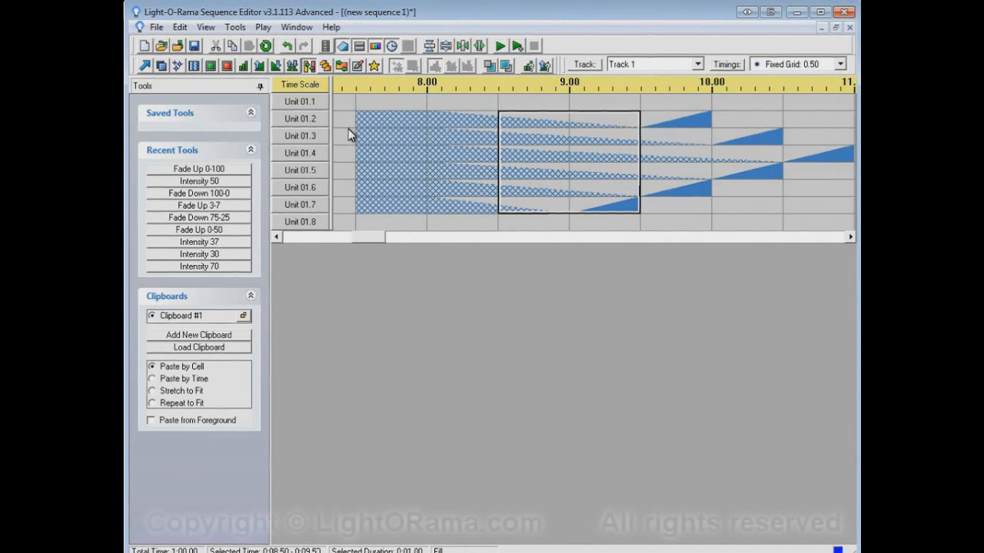
- Near 15.00, add a shimmer block on units 01.2–01.3 and a twinkle block on units 01.6–01.7
scroll("right", 3)
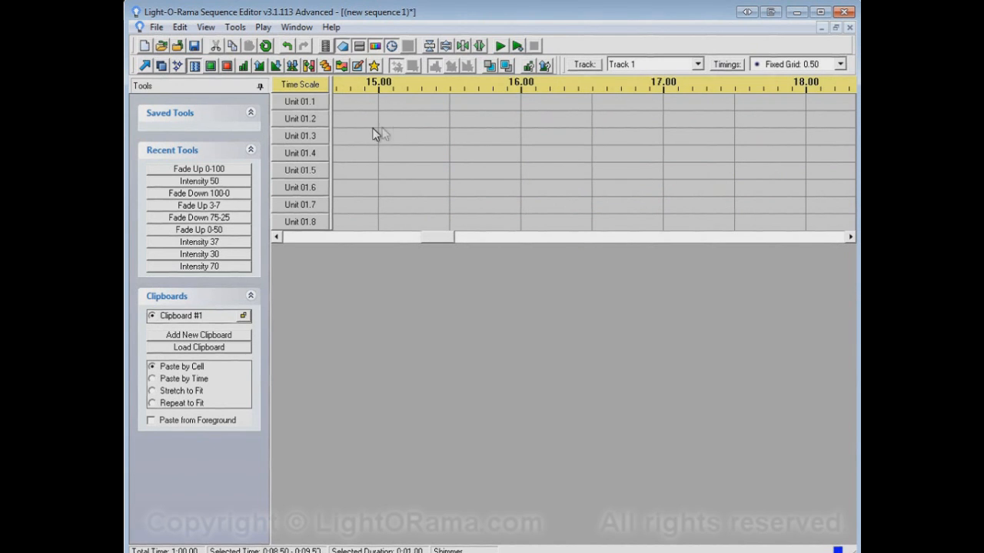
left_click_drag(381, 130, 449, 129)
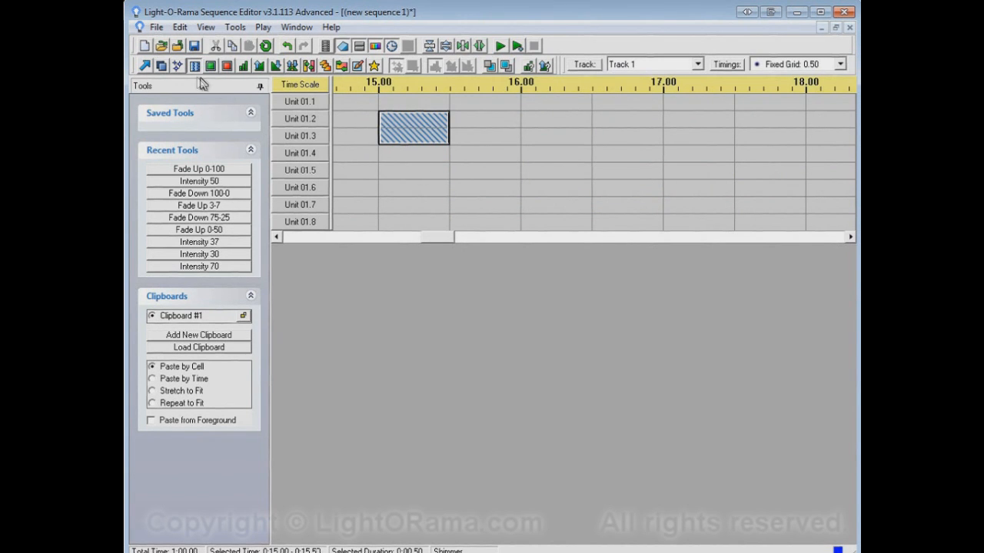
left_click(414, 196)
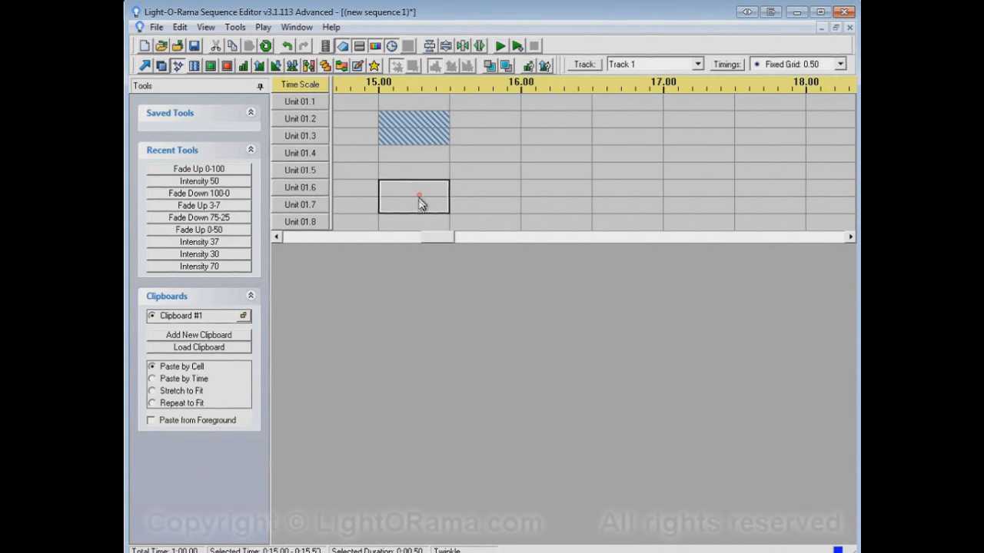
left_click(210, 64)
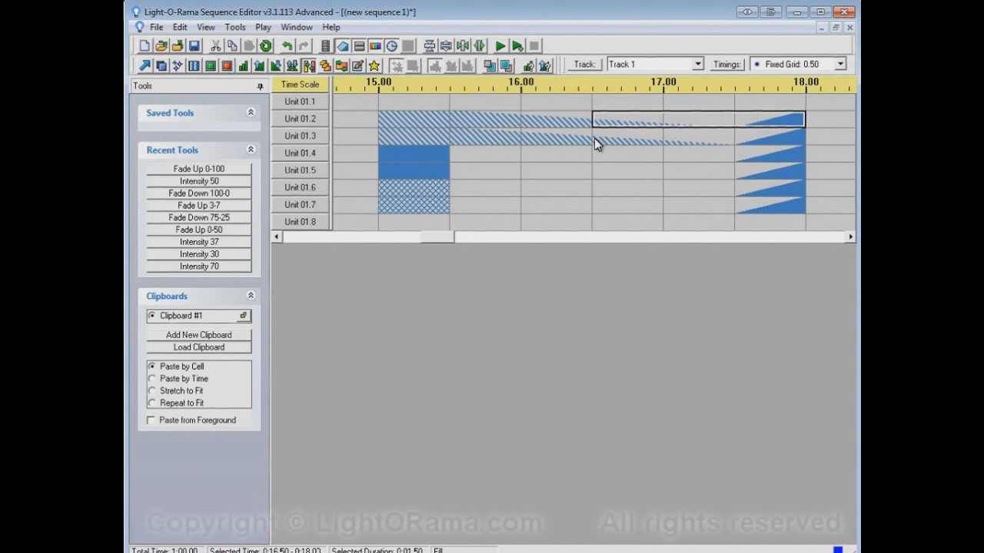
mouse_move(598, 145)
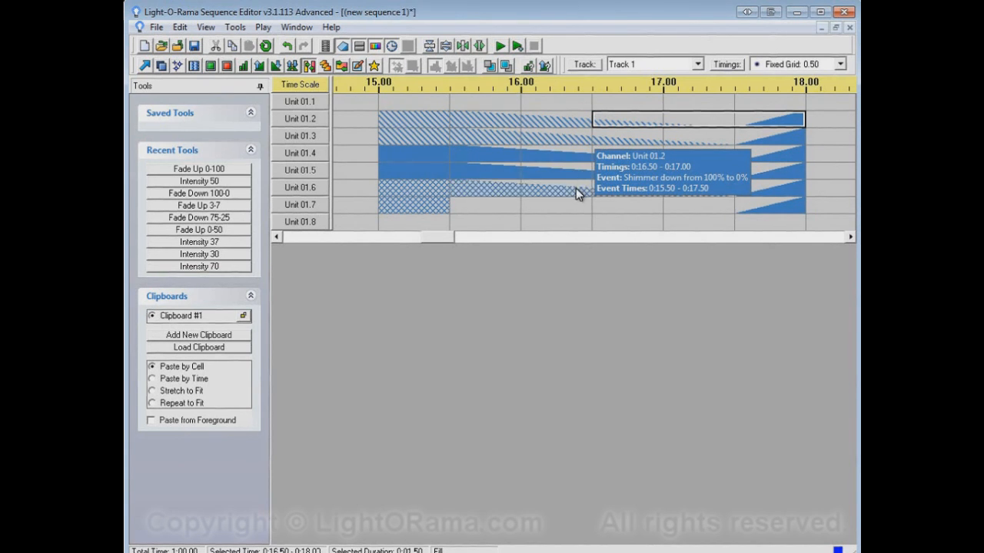
mouse_move(833, 452)
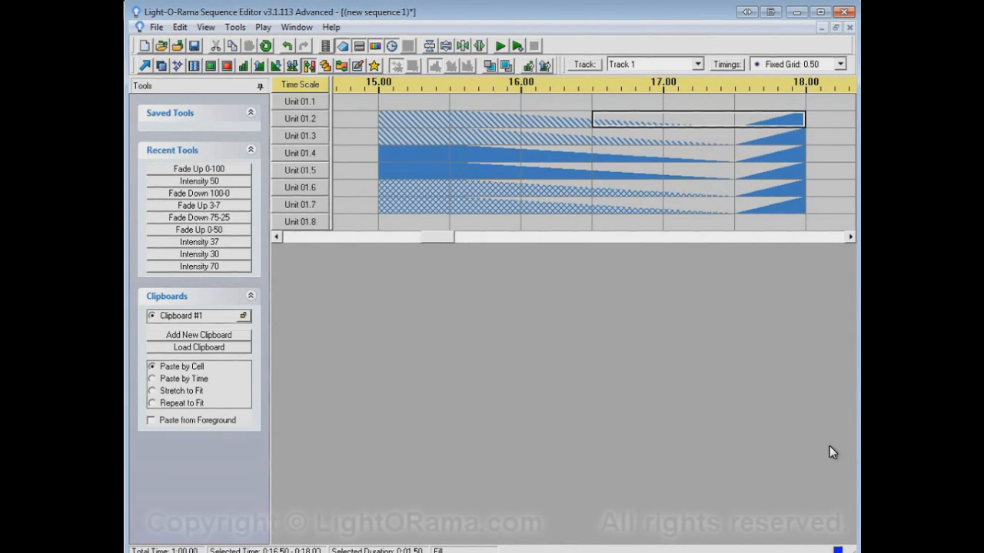
mouse_move(433, 142)
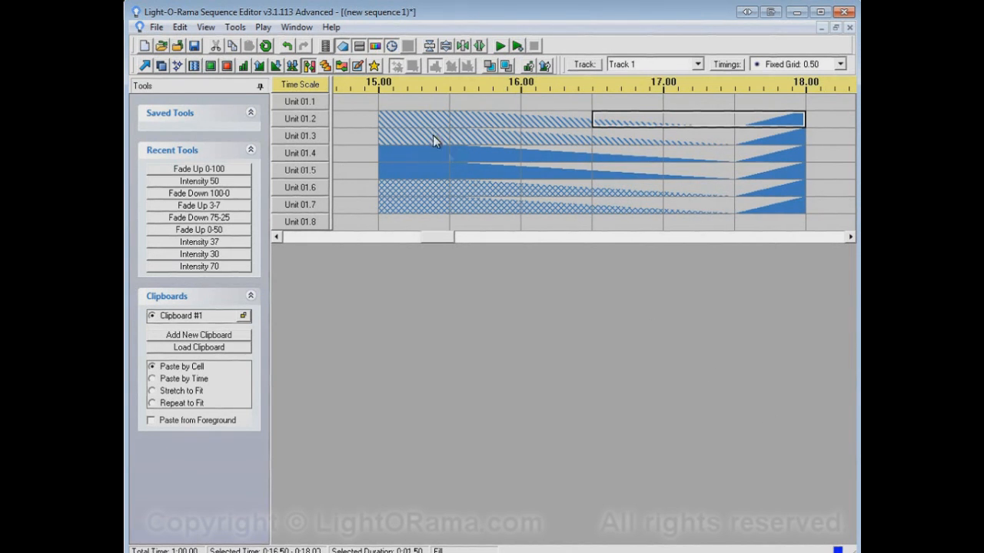
mouse_move(415, 206)
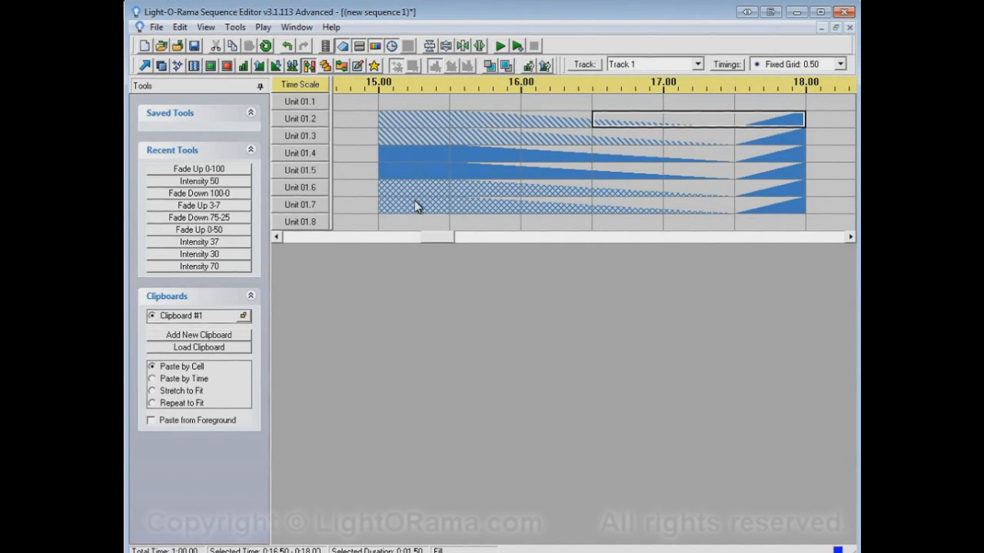
mouse_move(473, 154)
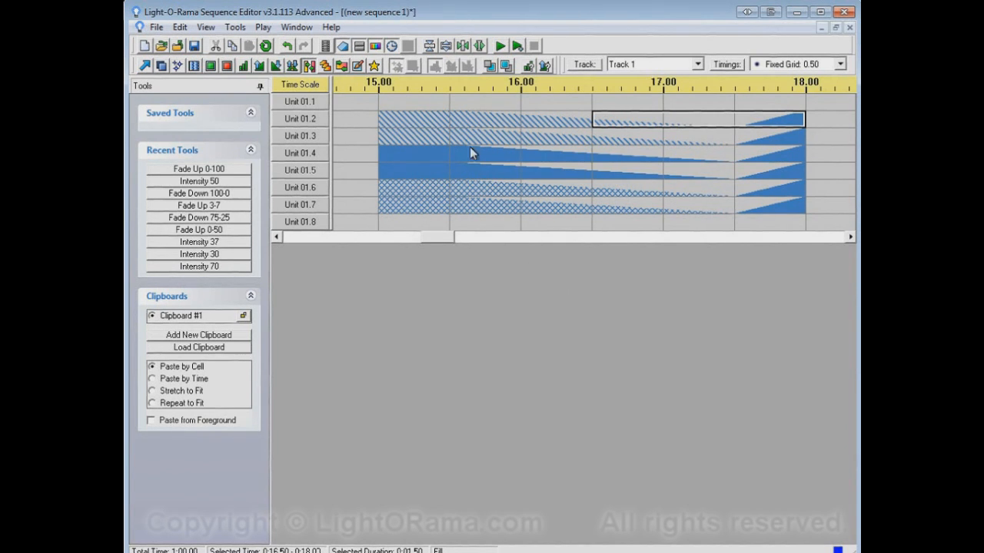
mouse_move(638, 137)
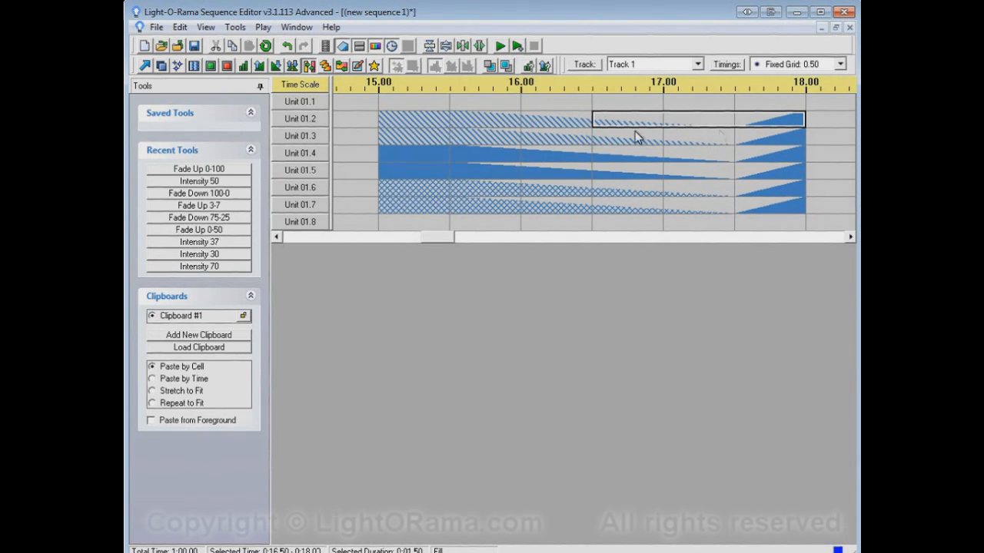
mouse_move(752, 360)
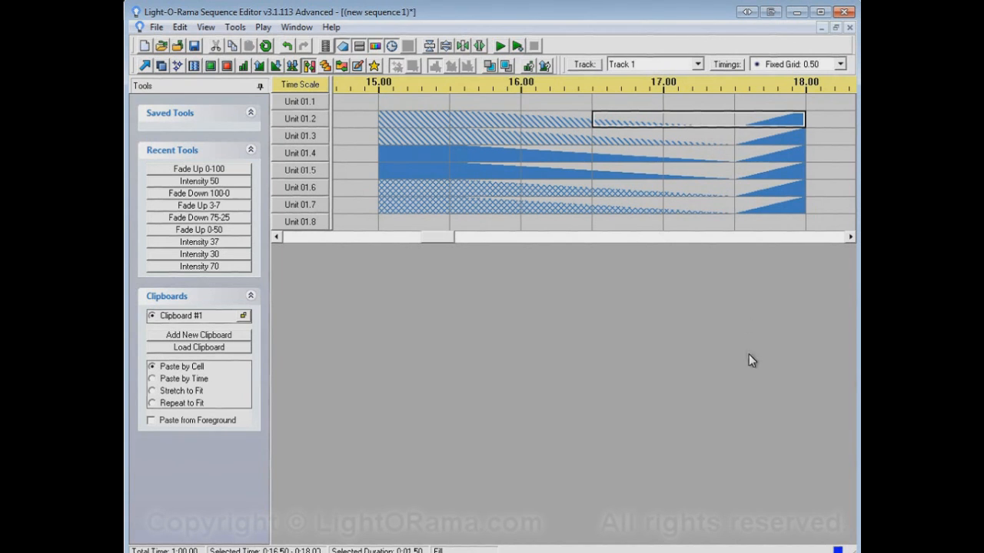